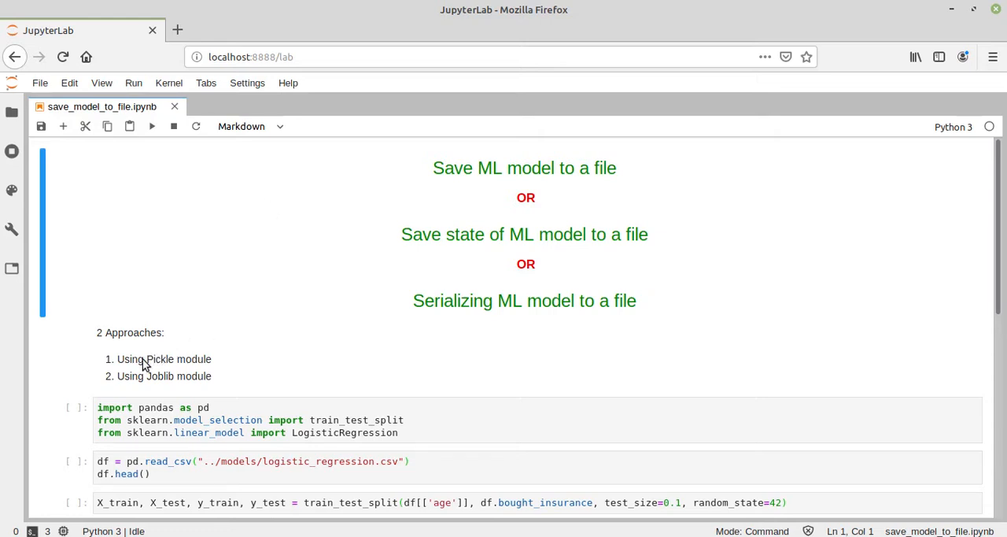
- Run the import, read_csv/head, train_test_split and model.fit cells to train the logistic regression
{"action": "double_click", "coordinate": [160, 359]}
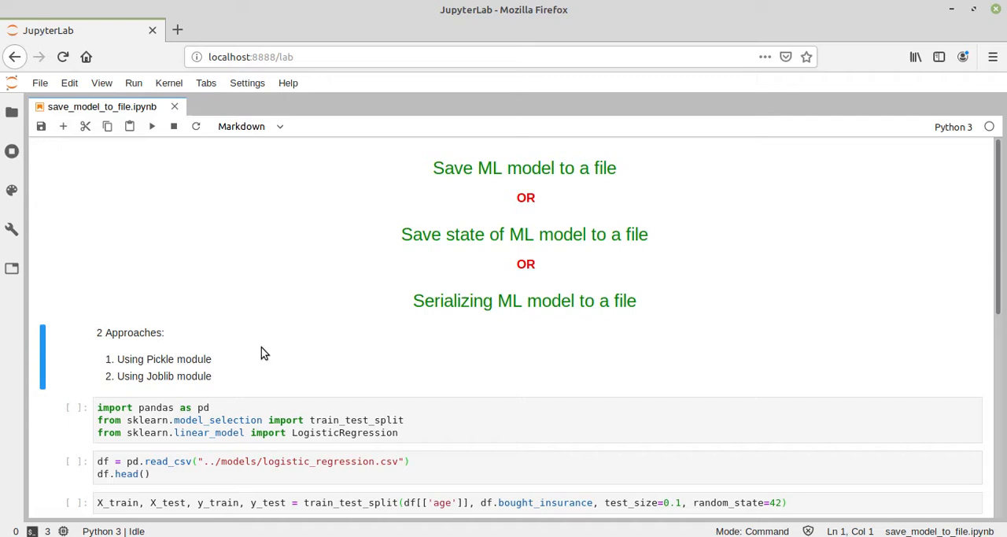
{"action": "scroll", "scroll_direction": "down", "scroll_amount": 3}
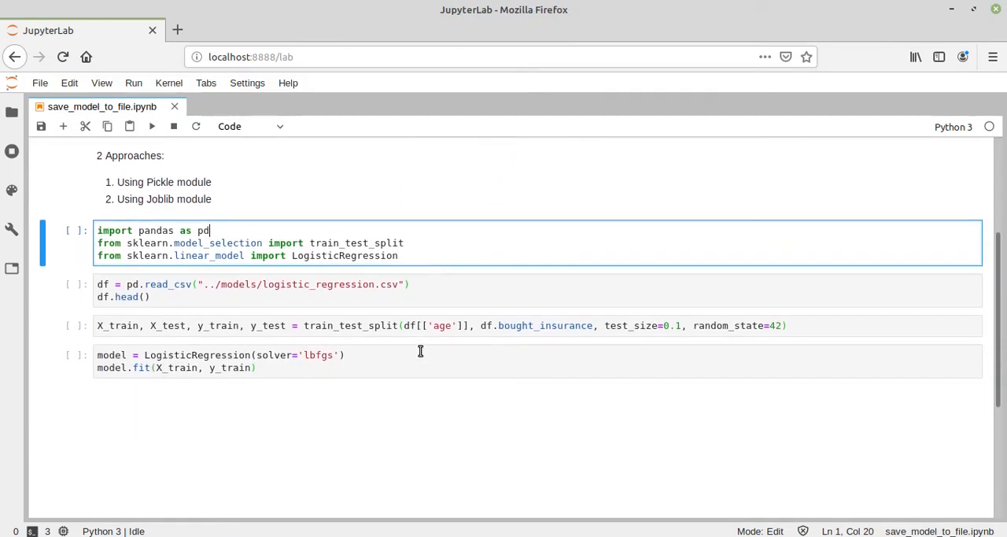
{"action": "scroll", "scroll_direction": "down", "scroll_amount": 3}
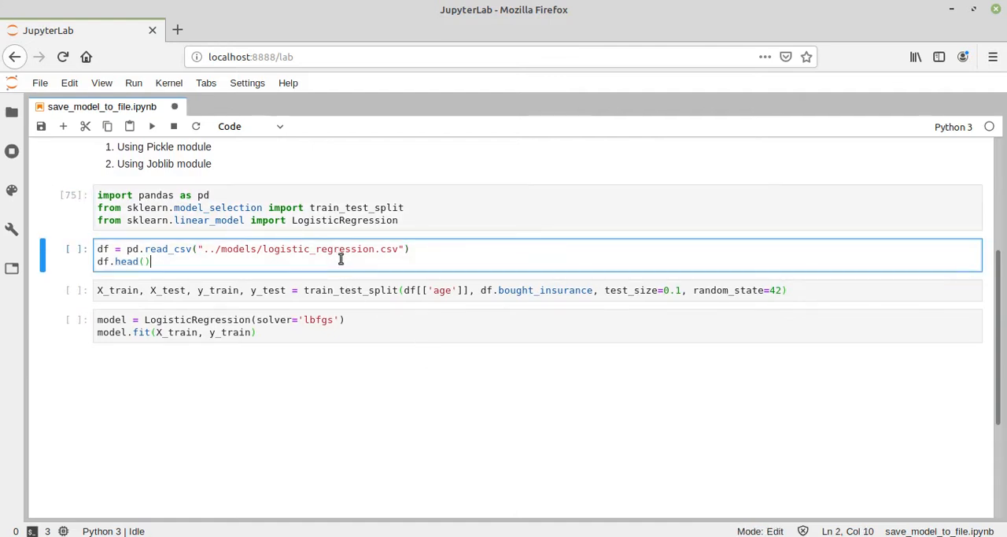
{"action": "mouse_move", "coordinate": [192, 253]}
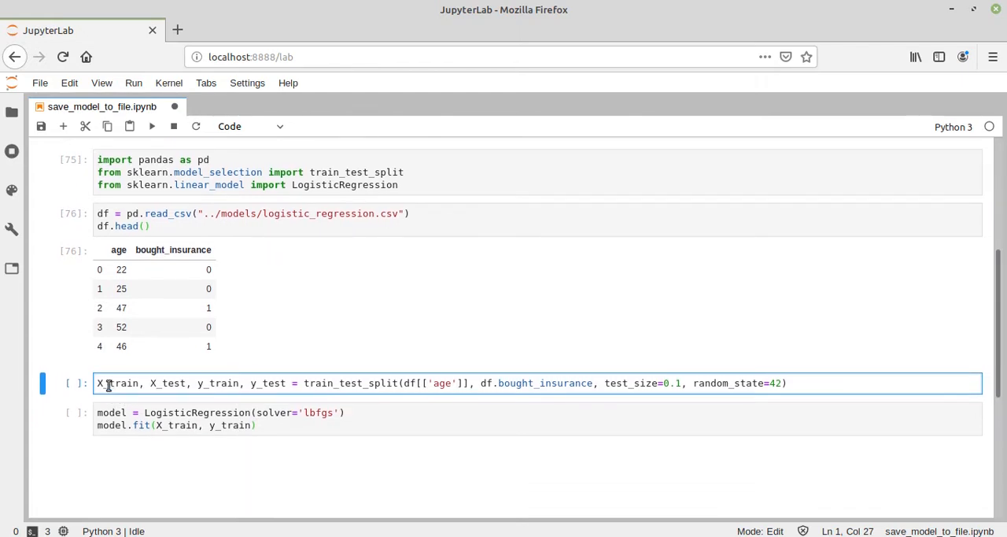
{"action": "double_click", "coordinate": [168, 383]}
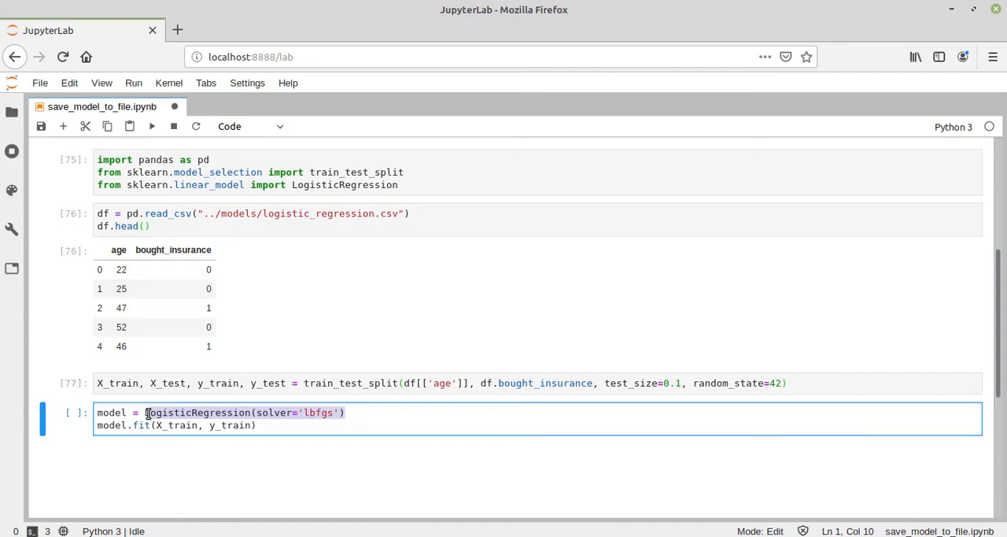
{"action": "left_click", "coordinate": [119, 412]}
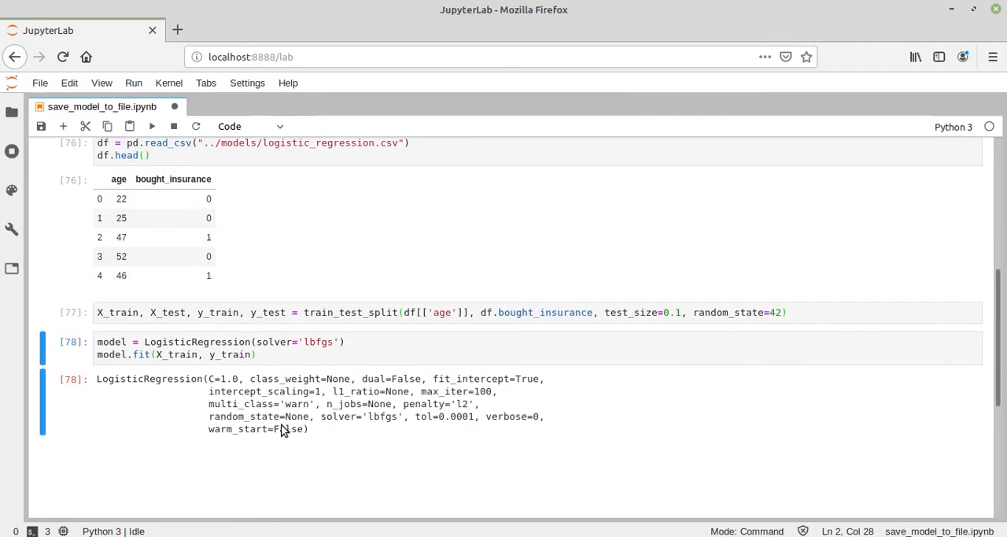
{"action": "mouse_move", "coordinate": [255, 417]}
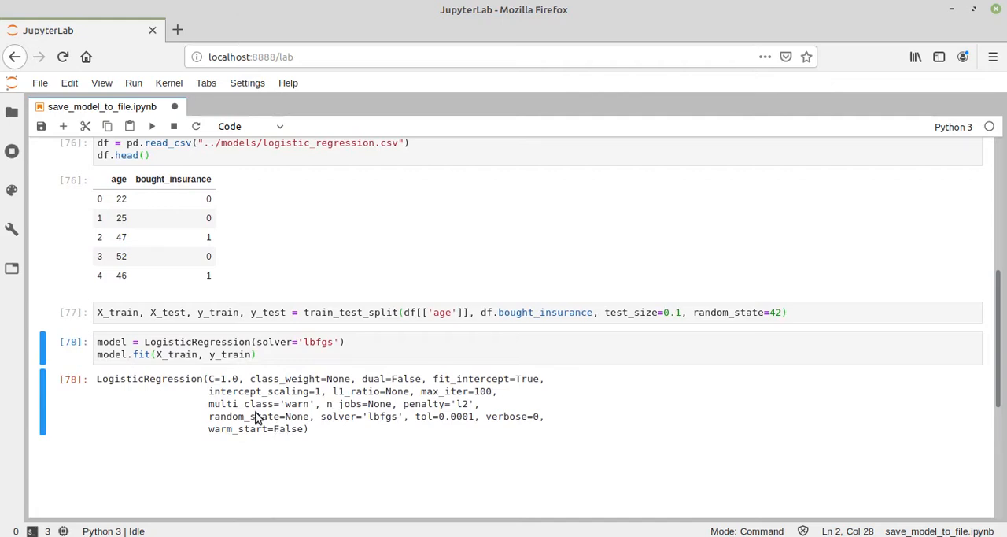
{"action": "mouse_move", "coordinate": [213, 424]}
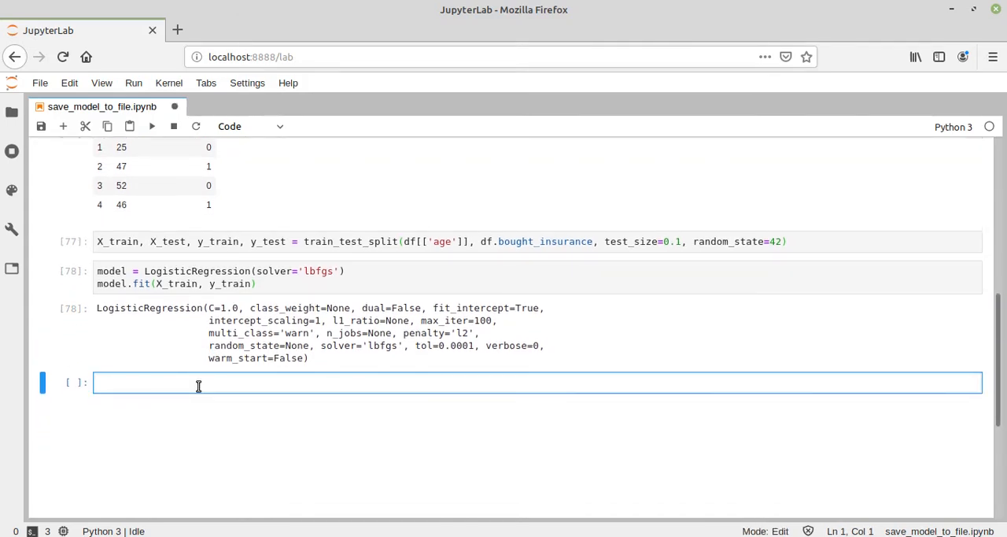
- Start a new cell with an 'APPROACH PICKLE' comment and import pickle as pkl
{"action": "type", "text": "# APPROACH 1 : P"}
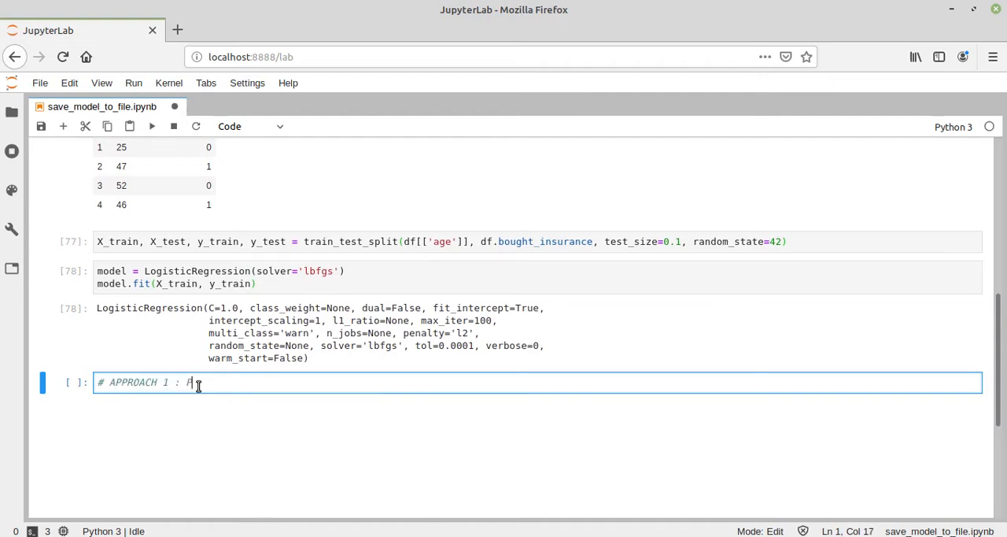
{"action": "type", "text": "ICKLE"}
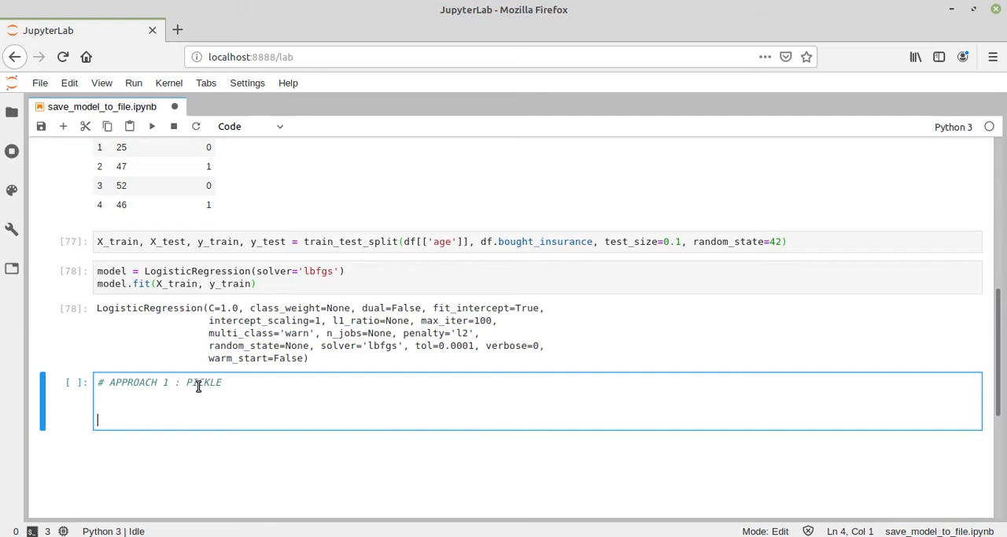
{"action": "type", "text": "import"}
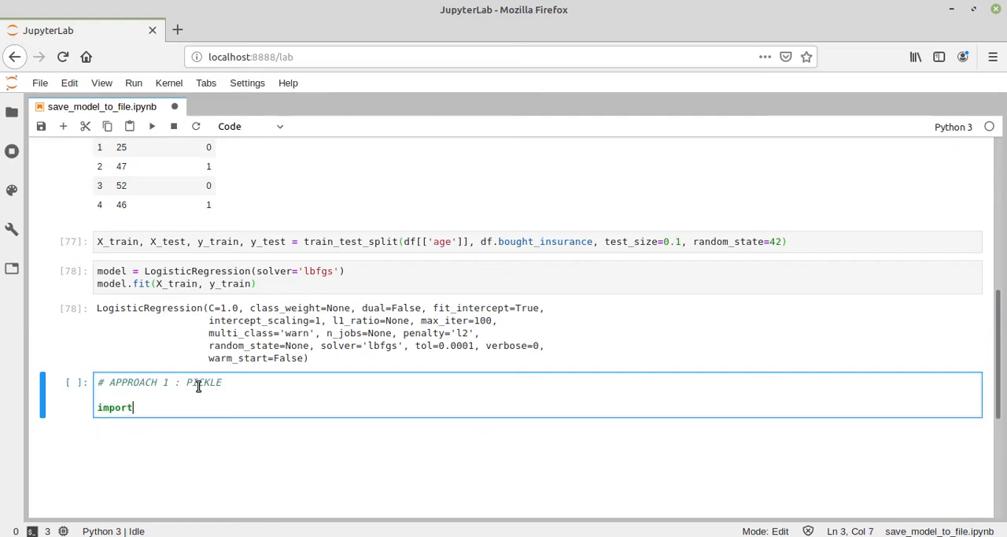
{"action": "type", "text": "pickle"}
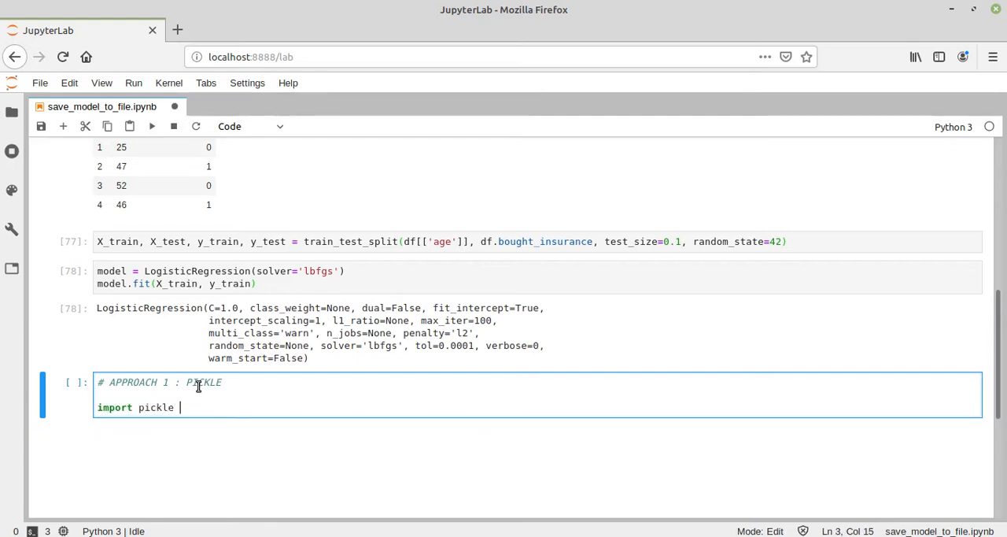
{"action": "type", "text": "as pkl"}
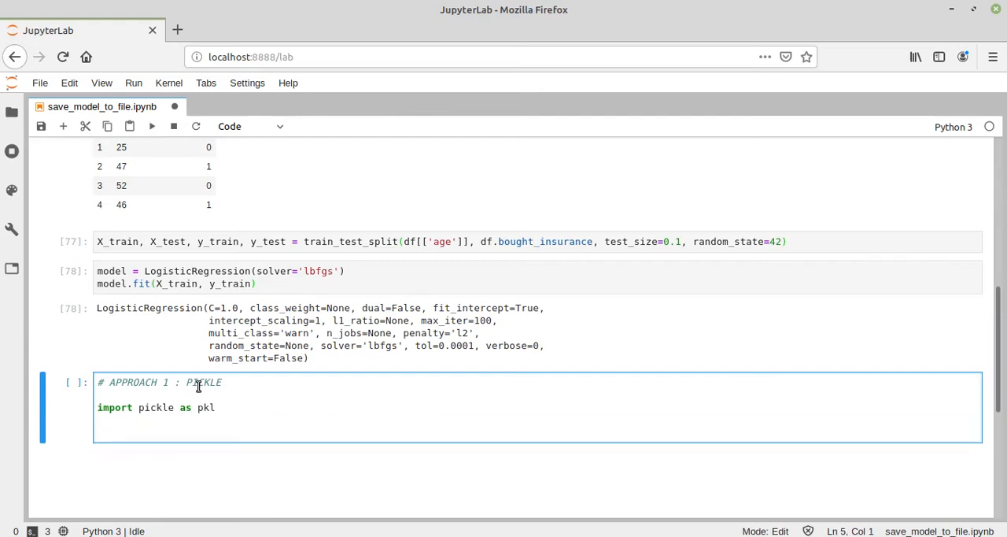
- Write a with open('model_pkl','wb') block calling pkl.dump and run it, raising a TypeError
{"action": "type", "text": "with open('mode"}
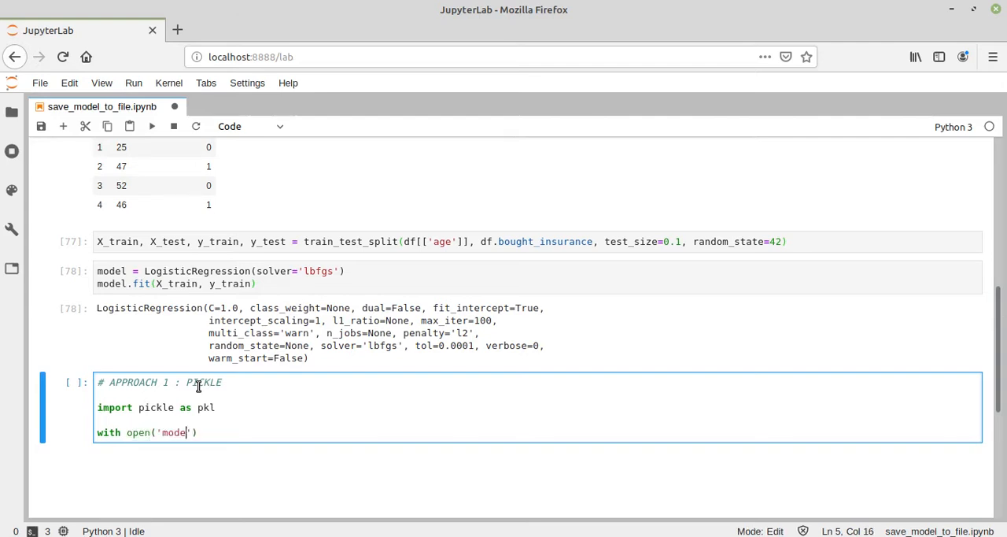
{"action": "type", "text": "_pkl"}
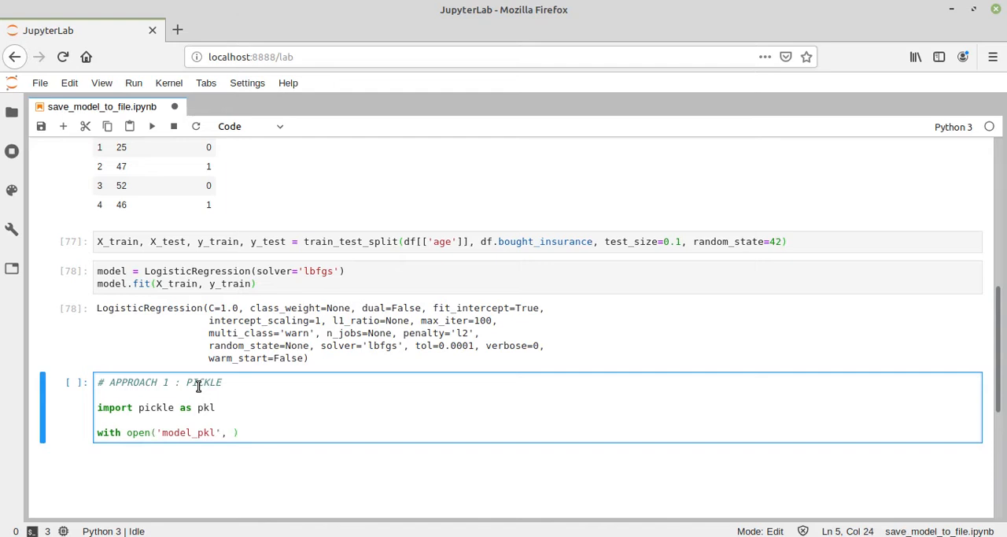
{"action": "type", "text": "'"}
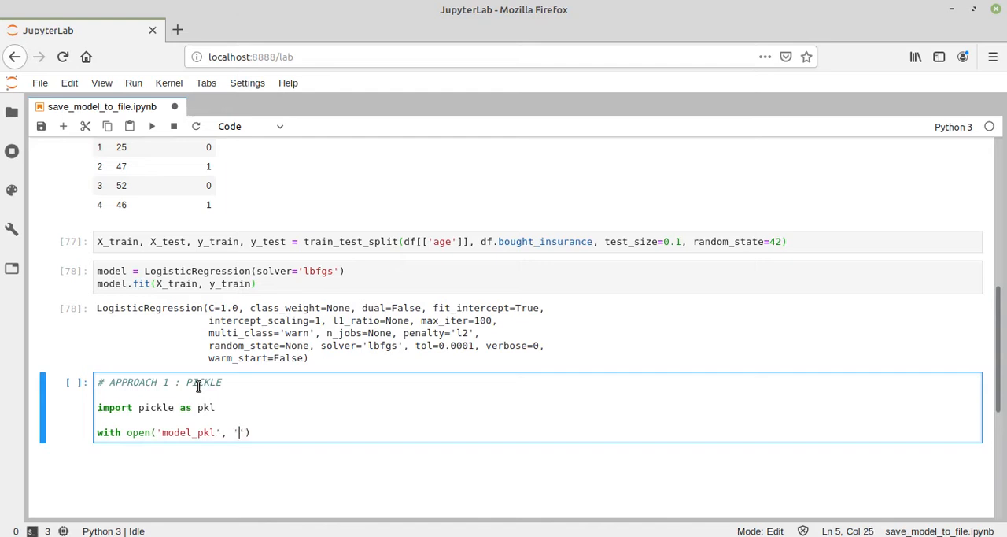
{"action": "type", "text": "wb') as"}
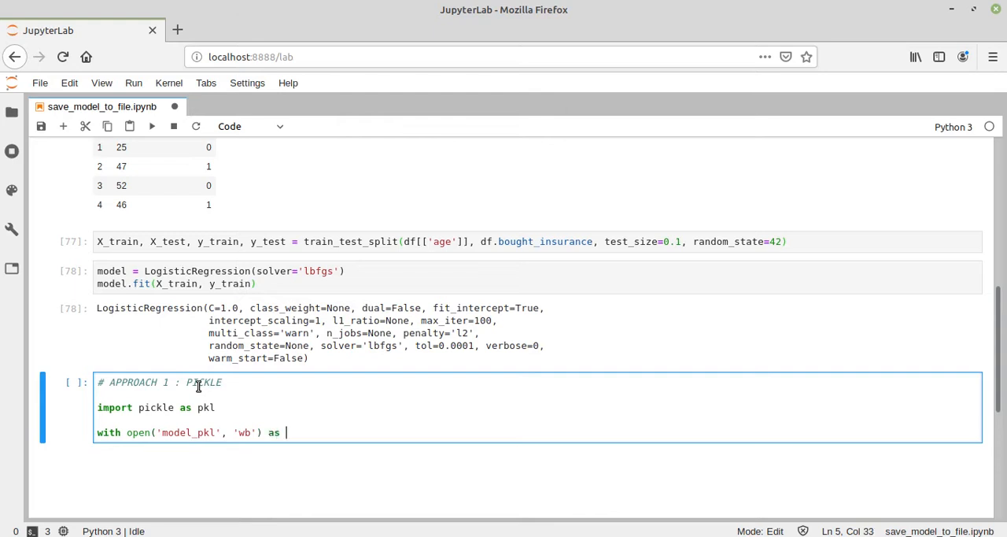
{"action": "type", "text": "file:"}
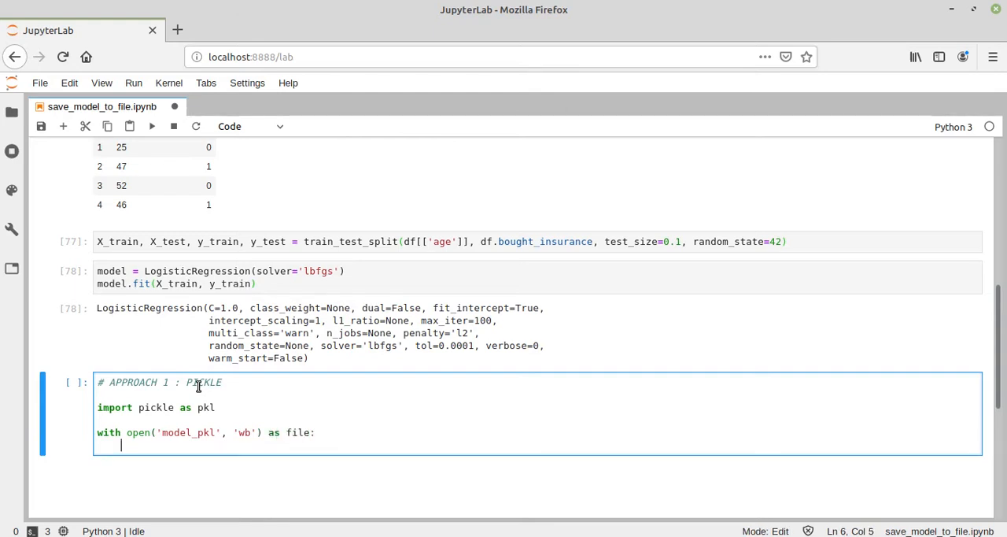
{"action": "type", "text": "p"}
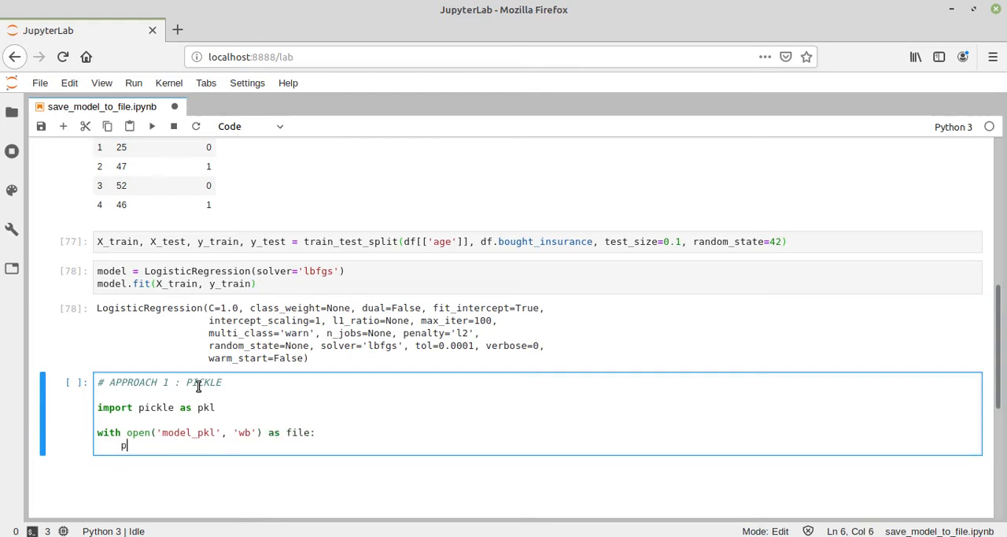
{"action": "type", "text": "kl.dump('')"}
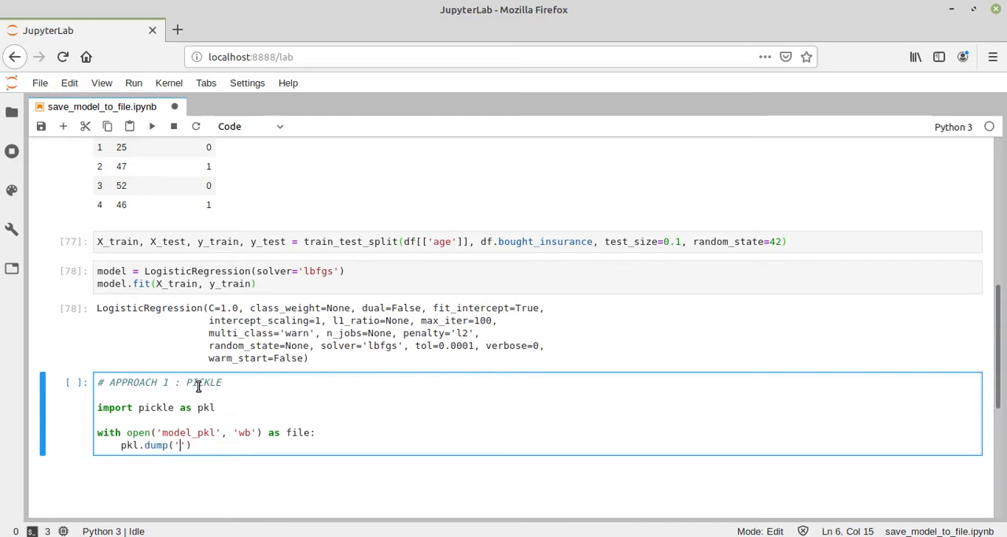
{"action": "type", "text": "model,"}
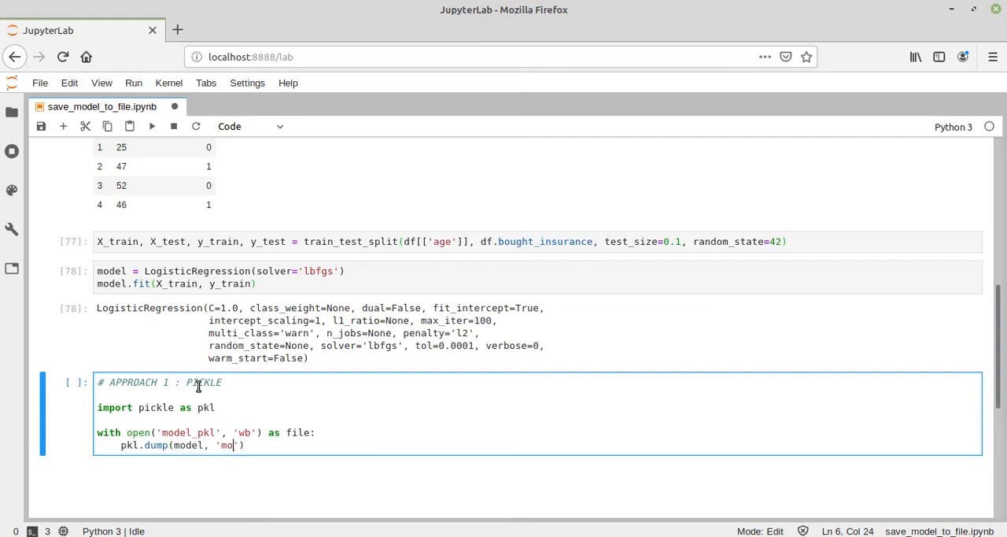
{"action": "type", "text": "del_p"}
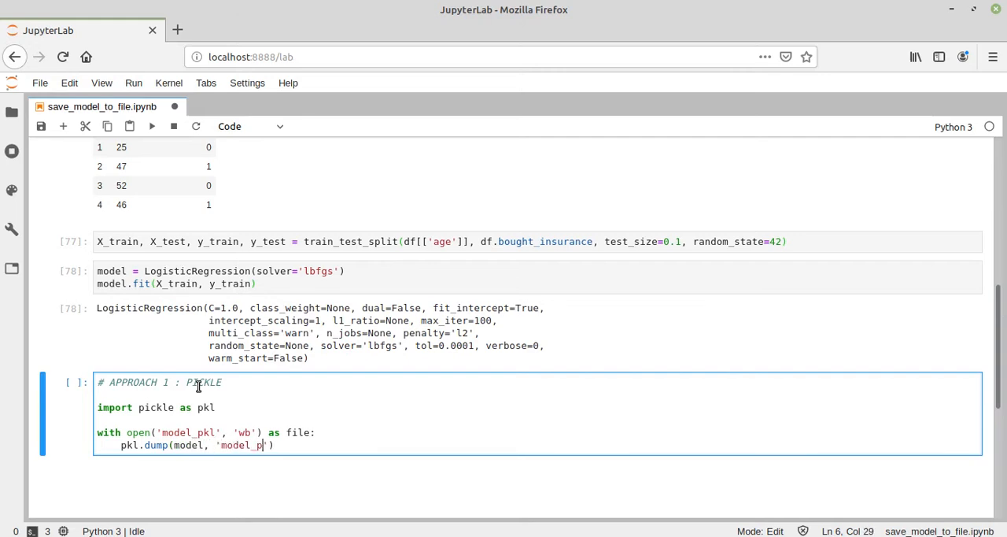
{"action": "type", "text": "kl'"}
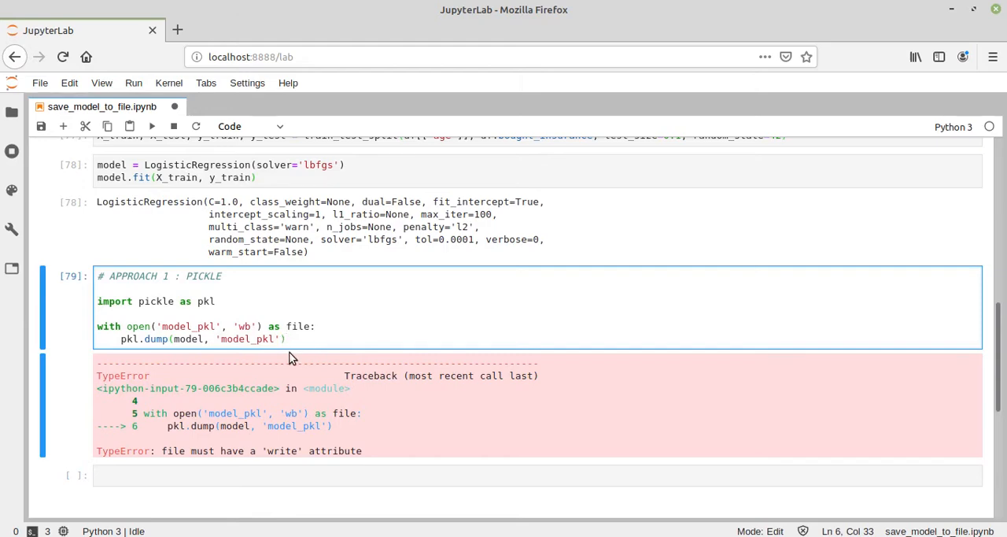
- Fix the pickle cell's wrong file argument, then drag model_pkl onto an empty Notepad++ tab
{"action": "double_click", "coordinate": [248, 338]}
{"action": "type", "text": "fil"}
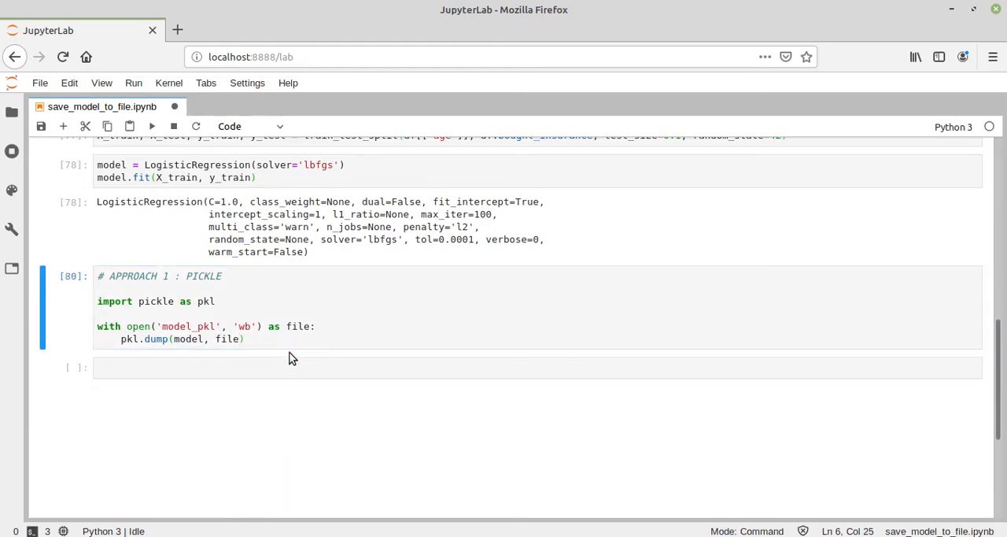
{"action": "mouse_move", "coordinate": [157, 483]}
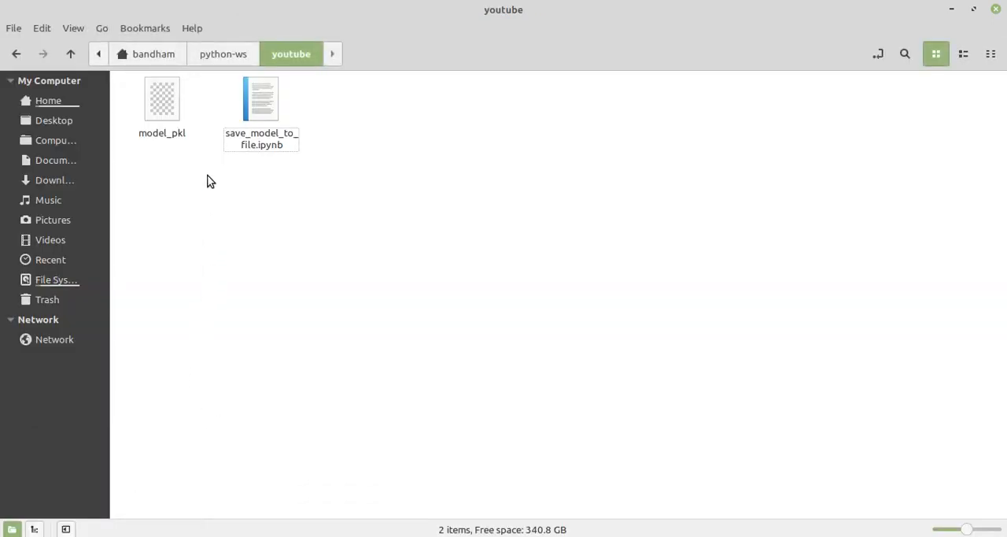
{"action": "left_click", "coordinate": [161, 98]}
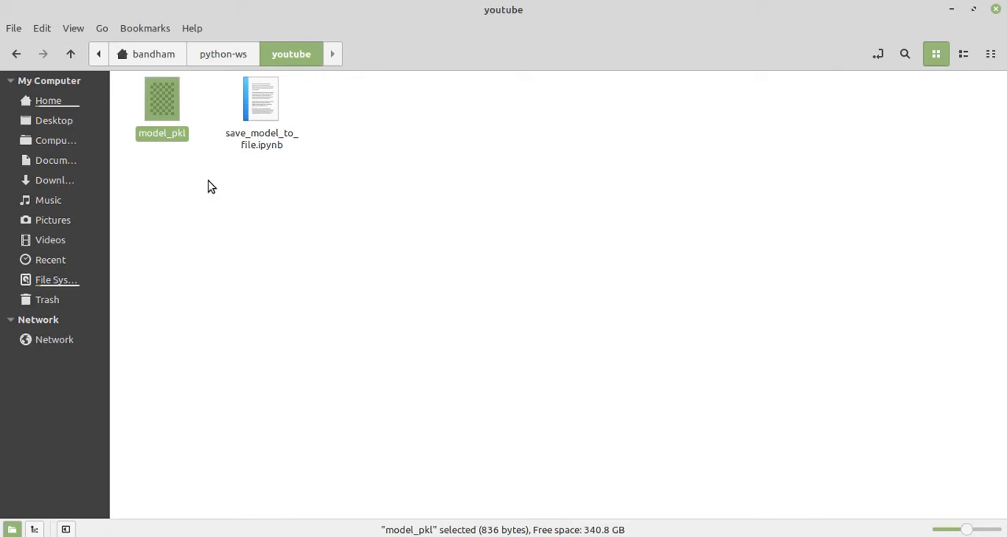
{"action": "left_click_drag", "start_coordinate": [161, 98], "coordinate": [193, 346]}
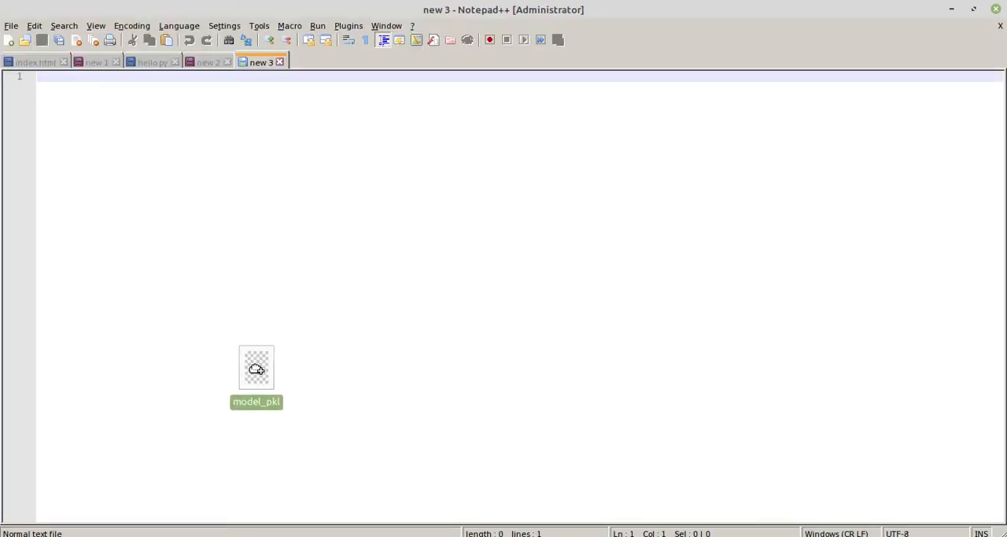
- Open model_pkl in Notepad++ to view its binary LogisticRegression pickle content
{"action": "double_click", "coordinate": [255, 368]}
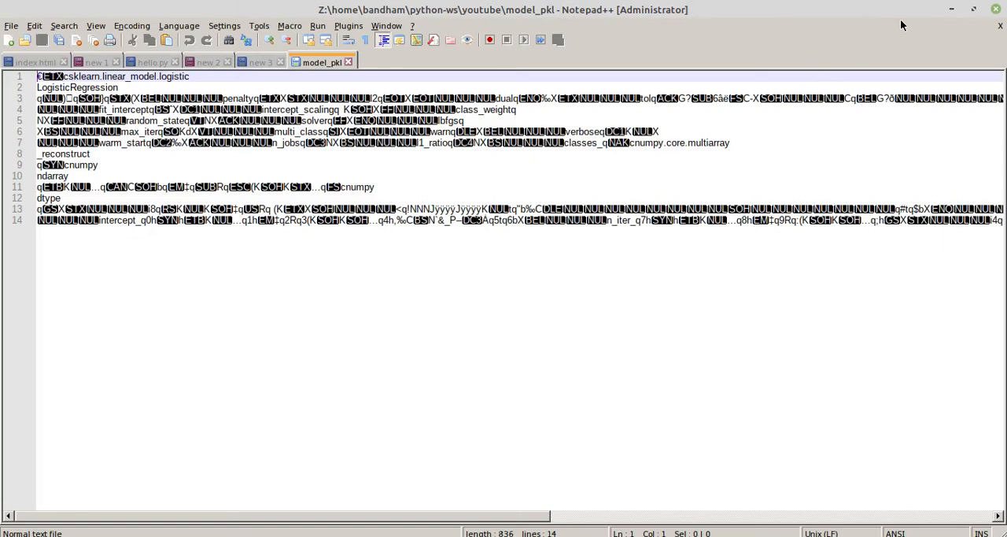
{"action": "mouse_move", "coordinate": [948, 16]}
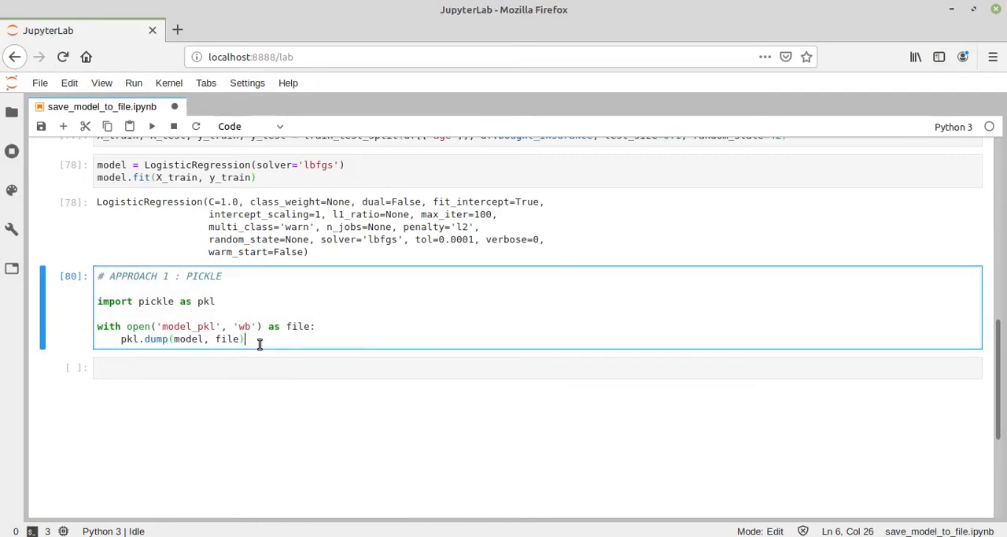
- Reload the model into loaded_model_pkl using open('model_pkl','rb') and pkl.load(file)
{"action": "type", "text": "with"}
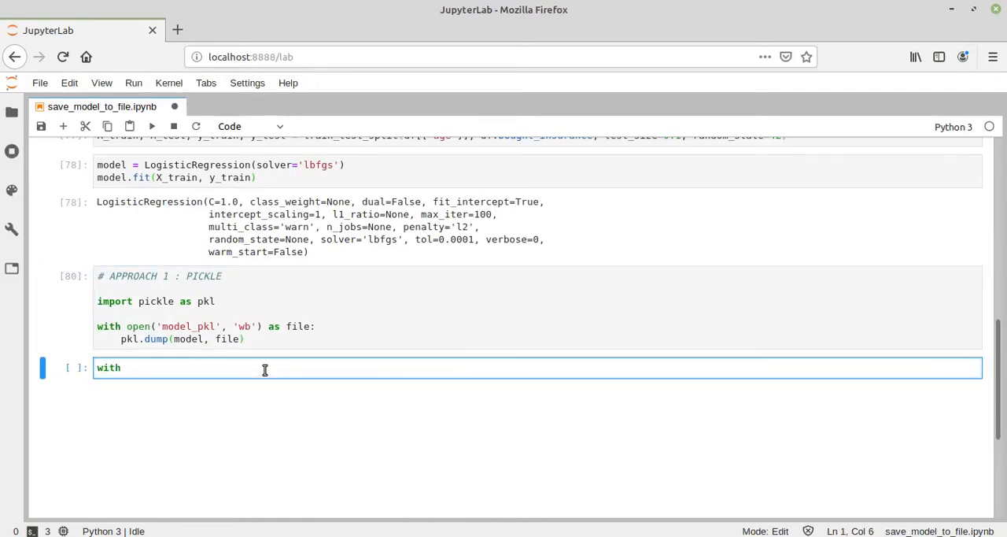
{"action": "left_click", "coordinate": [262, 338]}
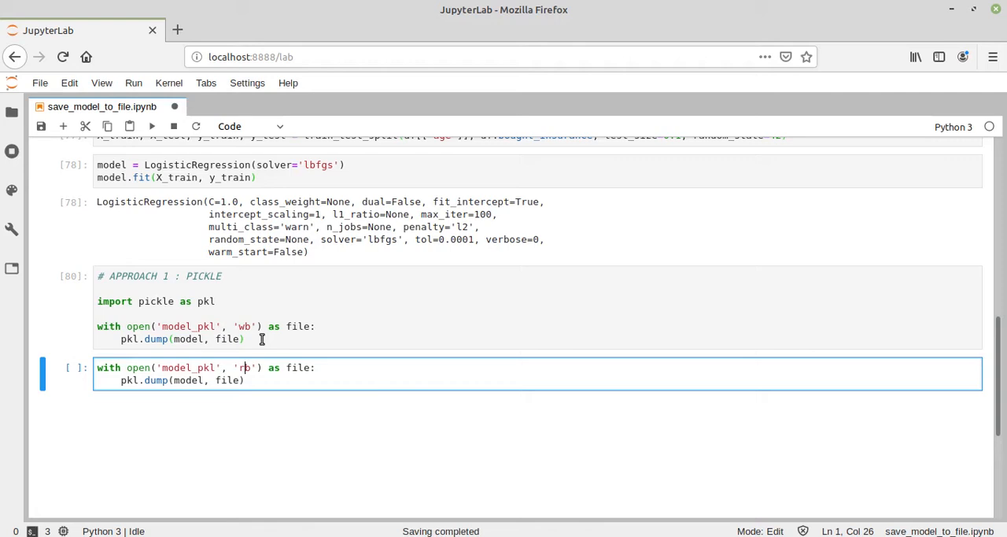
{"action": "left_click", "coordinate": [244, 379]}
{"action": "type", "text": "pkl.load"}
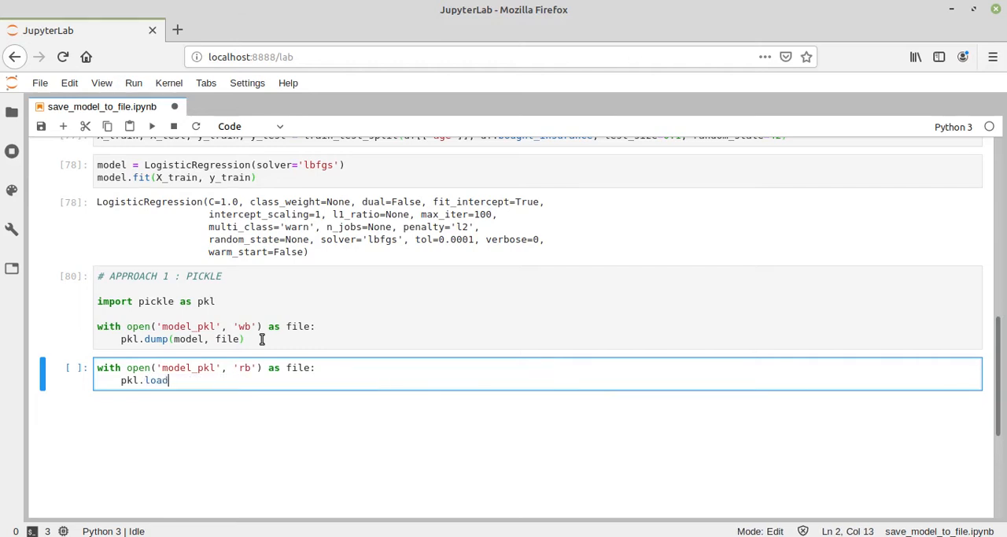
{"action": "type", "text": "()"}
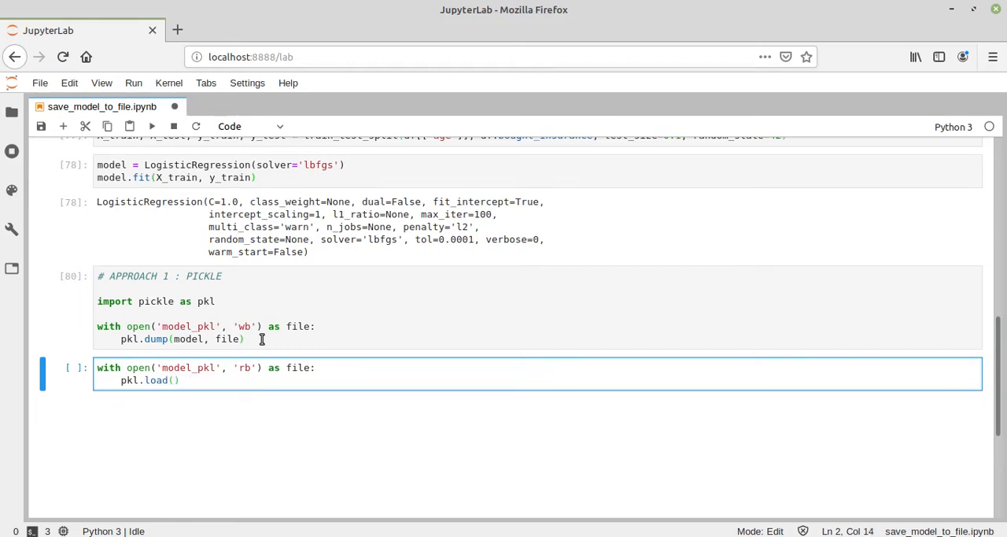
{"action": "type", "text": "file"}
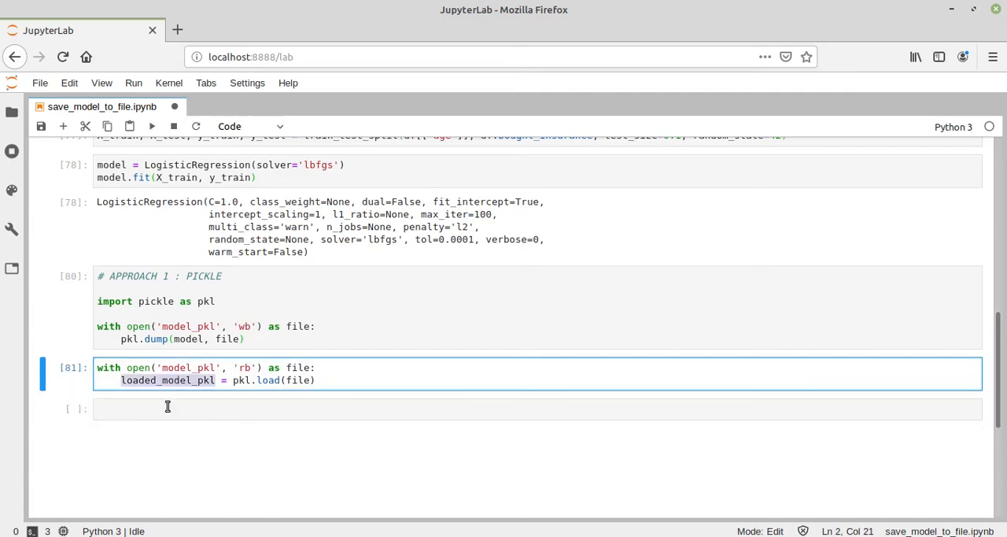
- Run loaded_model_pkl.predict(X_test), returning array([1, 0, 1])
{"action": "type", "text": "loaded_model_pkl"}
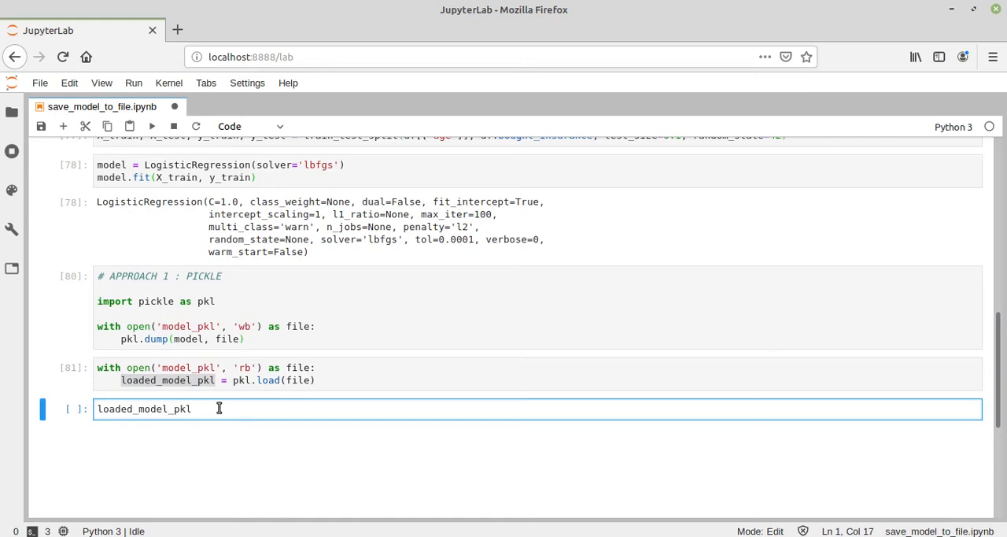
{"action": "type", "text": ".predic"}
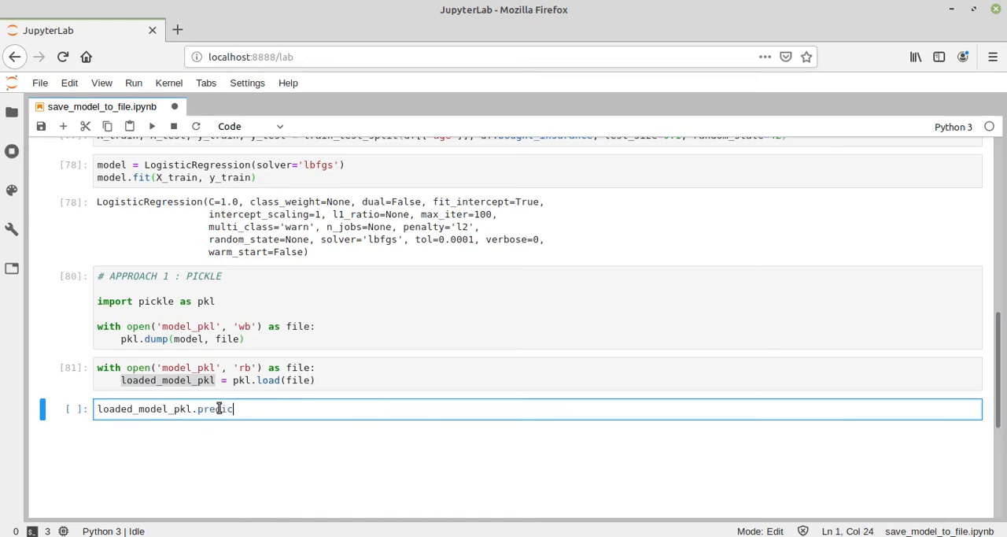
{"action": "type", "text": "(X_test"}
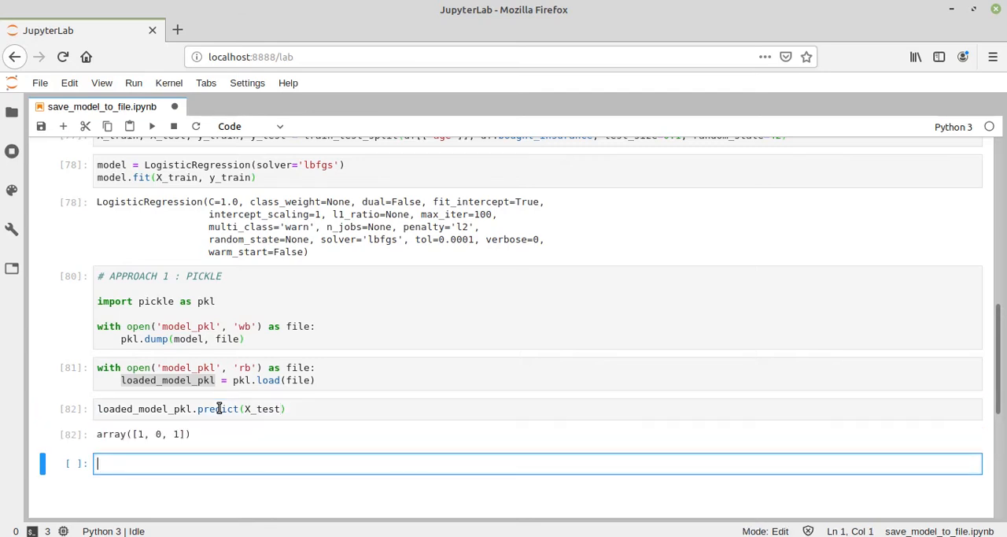
- Display X_test in a new cell, showing the test ages 62, 29 and 61
{"action": "scroll", "scroll_direction": "down", "scroll_amount": 3}
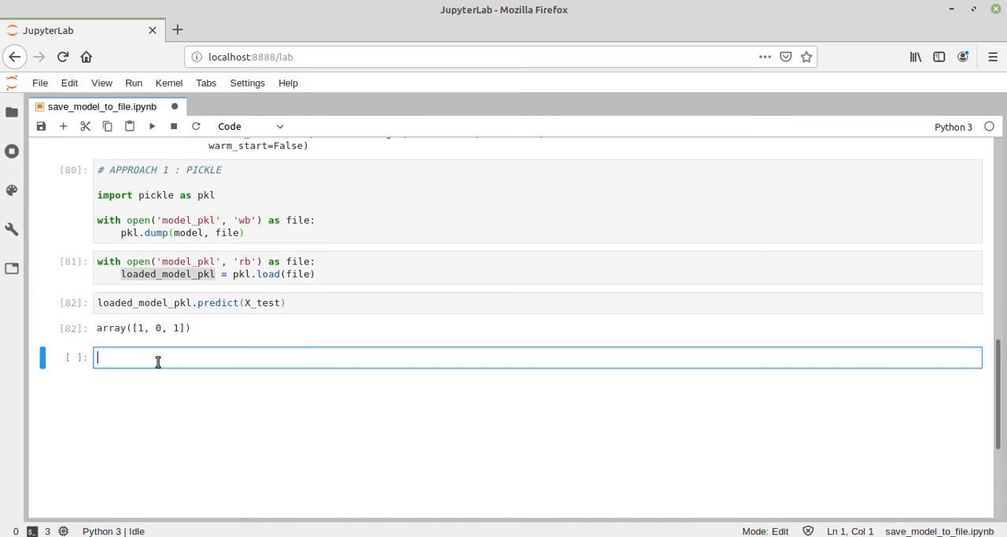
{"action": "type", "text": "X_test"}
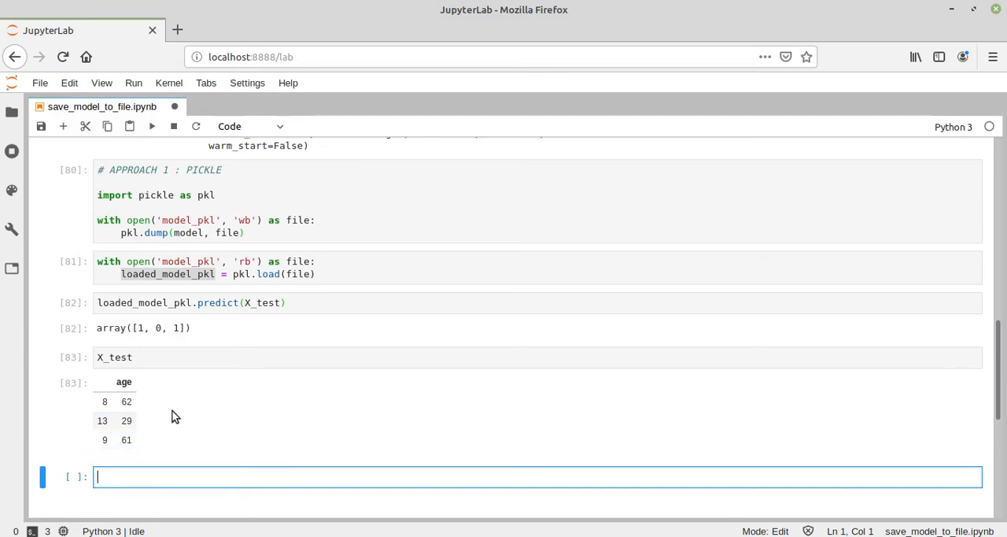
{"action": "mouse_move", "coordinate": [144, 341]}
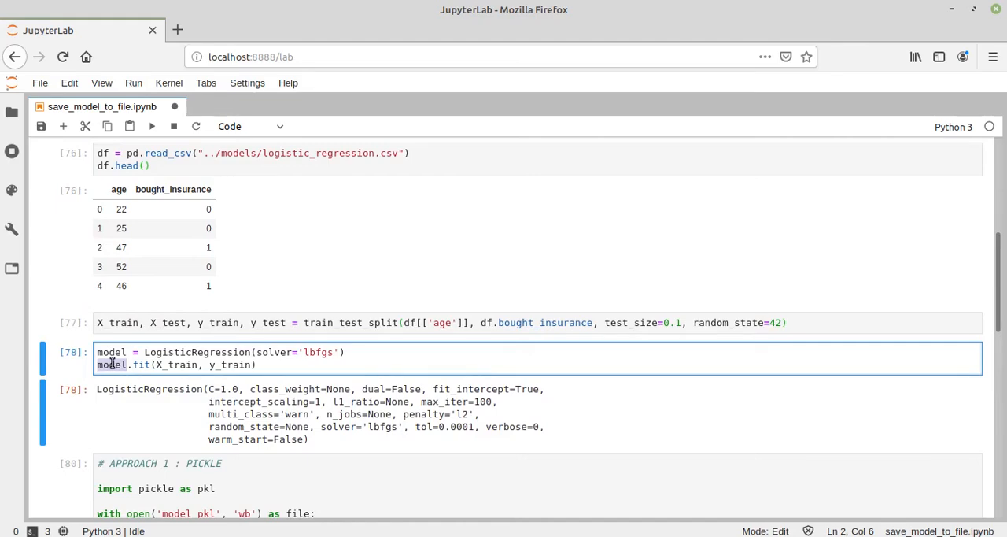
{"action": "scroll", "scroll_direction": "down", "scroll_amount": 3}
{"action": "type", "text": "# App"}
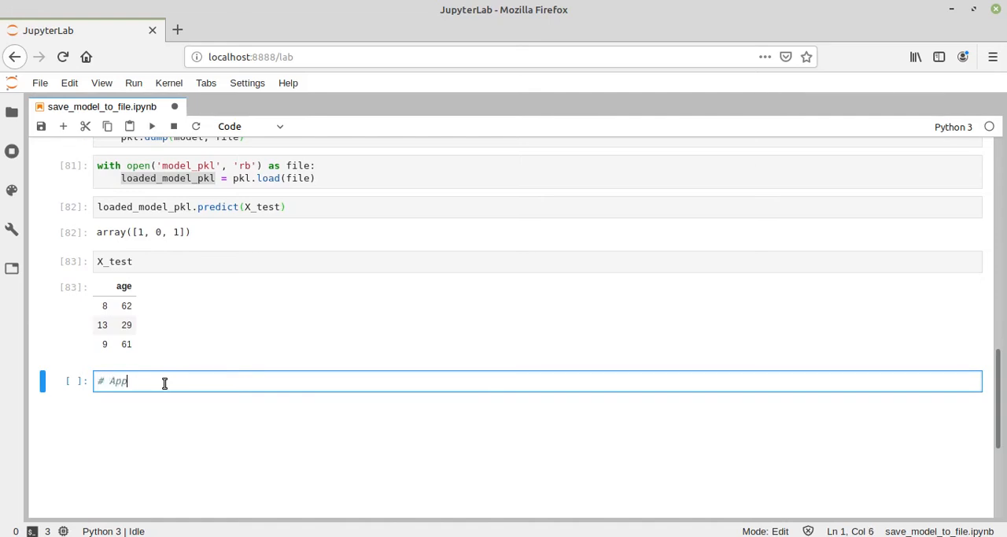
- Type the heading comment '# Approach 2 : joblib' into the new cell
{"action": "type", "text": "roach"}
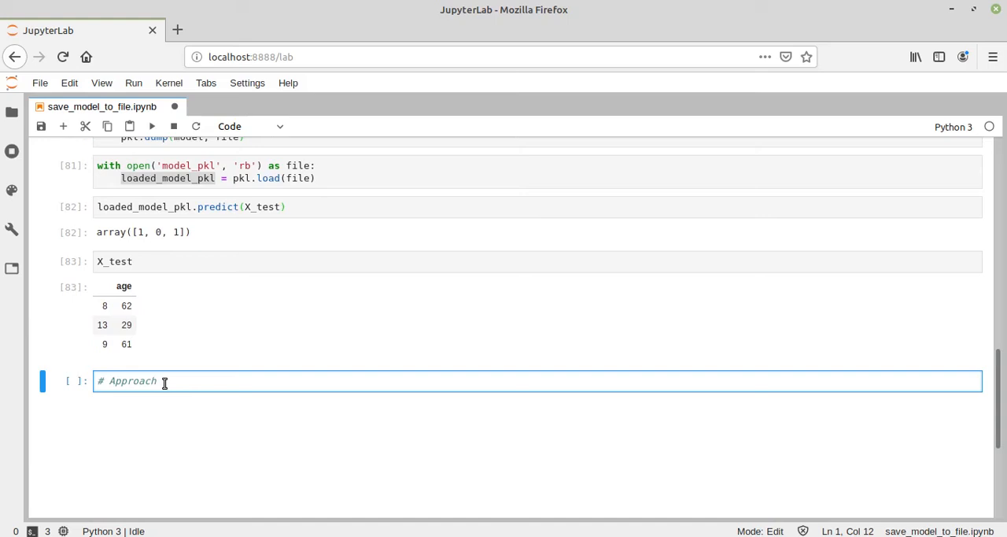
{"action": "type", "text": "2 : joblib"}
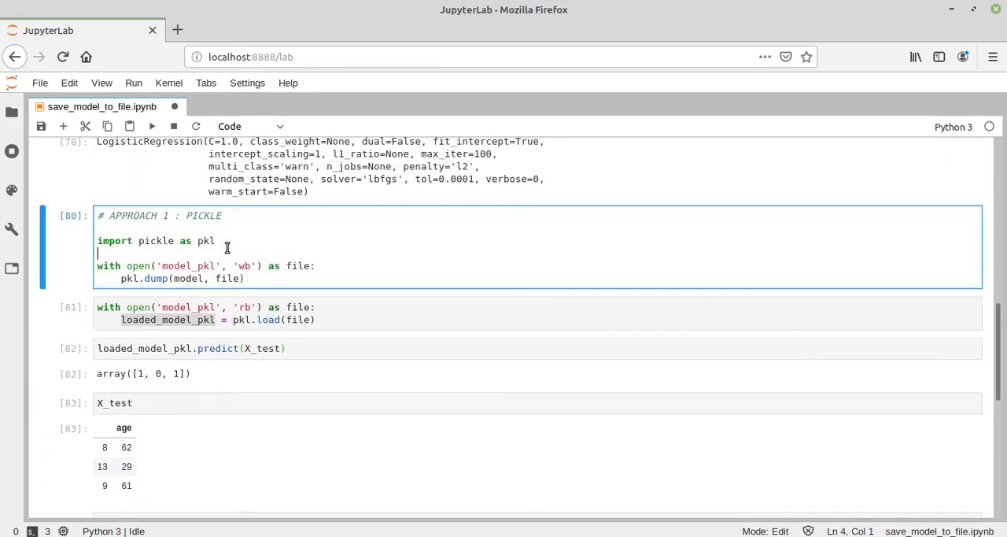
{"action": "scroll", "scroll_direction": "down", "scroll_amount": 3}
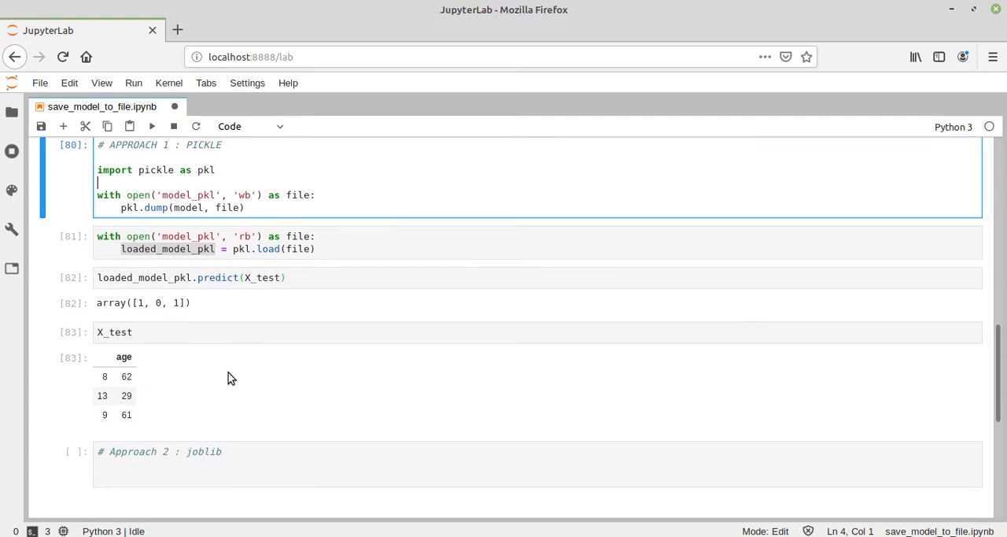
{"action": "scroll", "scroll_direction": "down", "scroll_amount": 3}
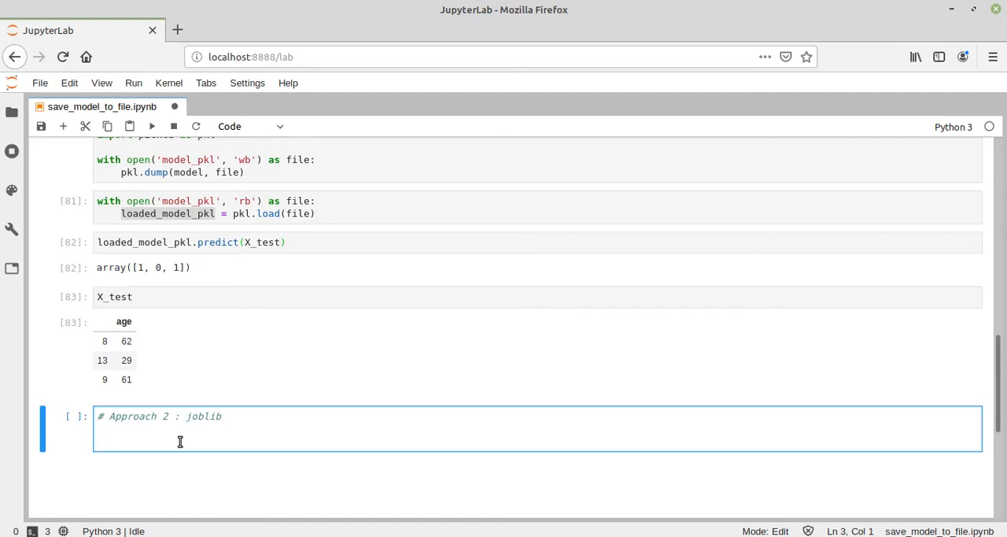
- Save the notebook and import joblib as jbl in the new cell
{"action": "key", "text": "Enter"}
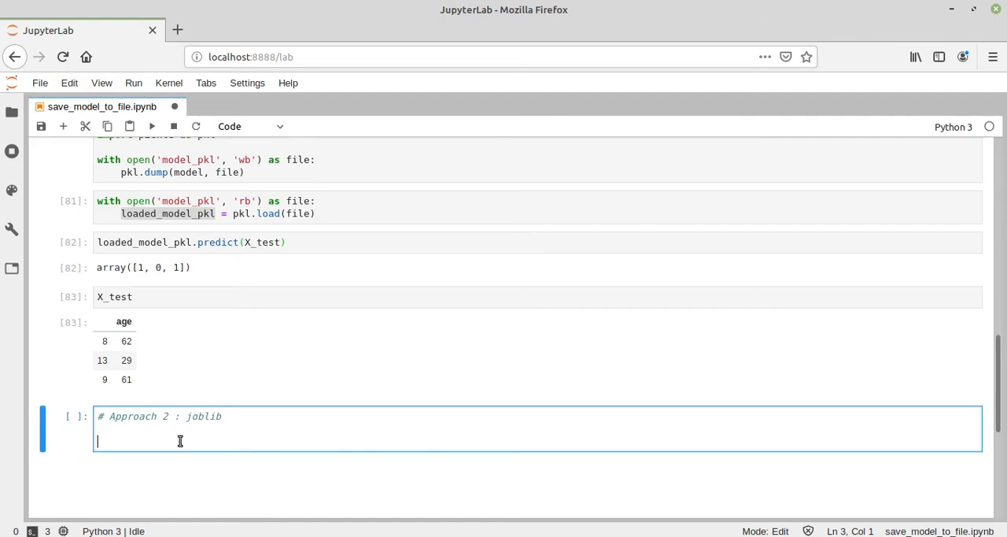
{"action": "key", "text": "ctrl+s"}
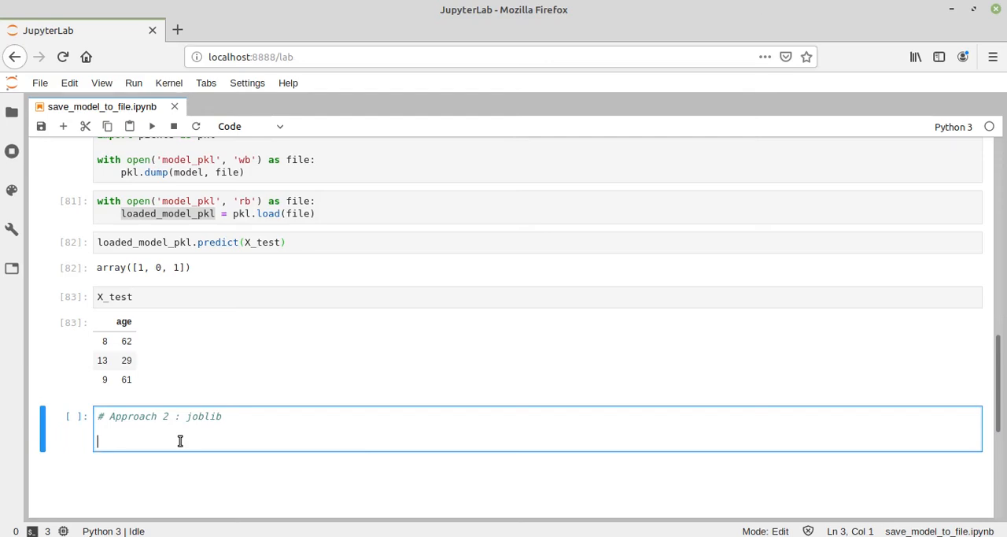
{"action": "type", "text": "job"}
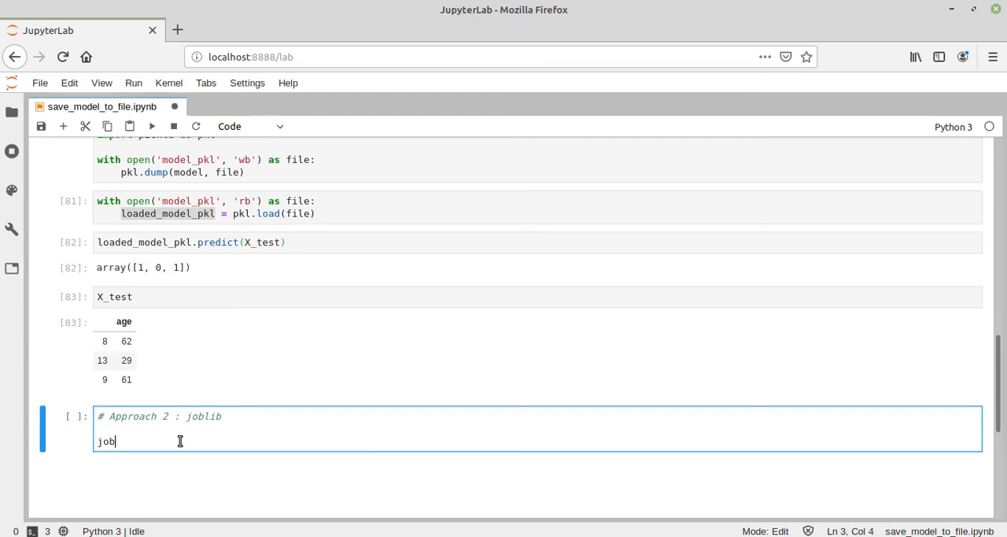
{"action": "type", "text": "import j"}
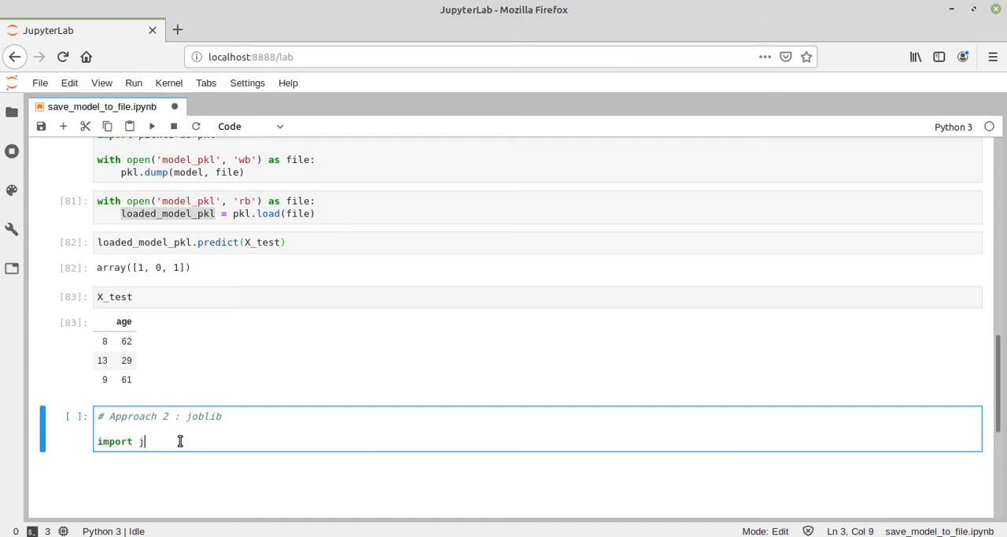
{"action": "type", "text": "oblib"}
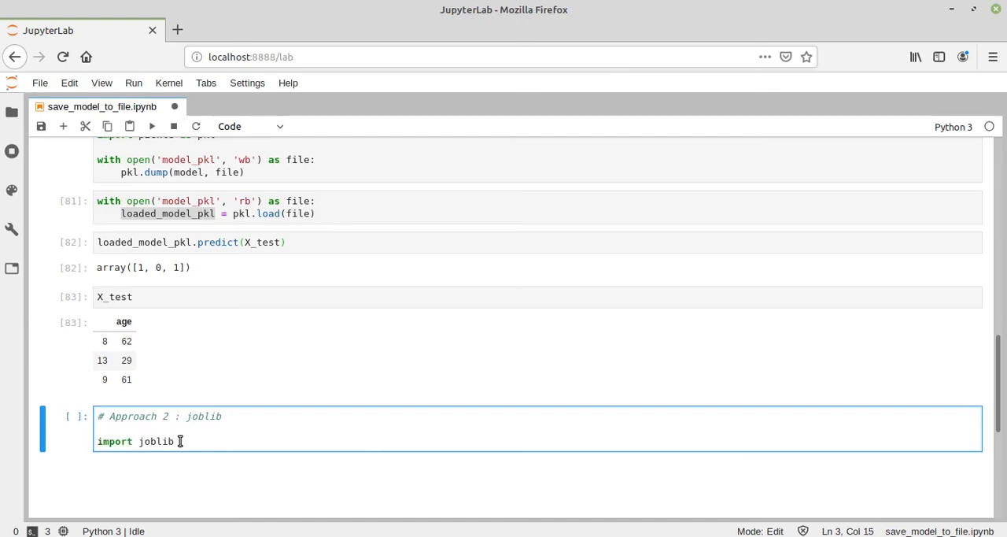
{"action": "type", "text": "as jbl"}
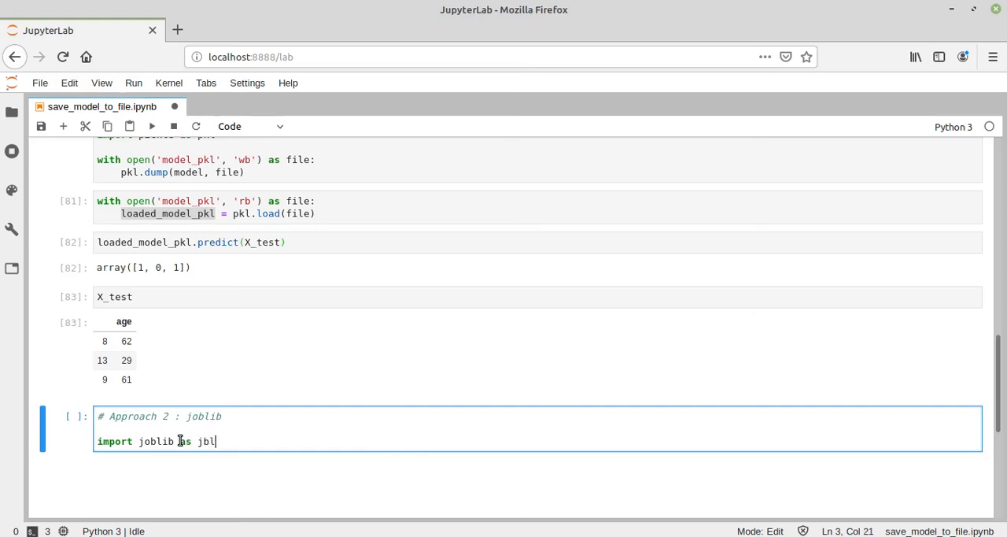
- Dump the model to 'model_joblib' with jbl.dump and run it, returning ['model_joblib']
{"action": "type", "text": "j"}
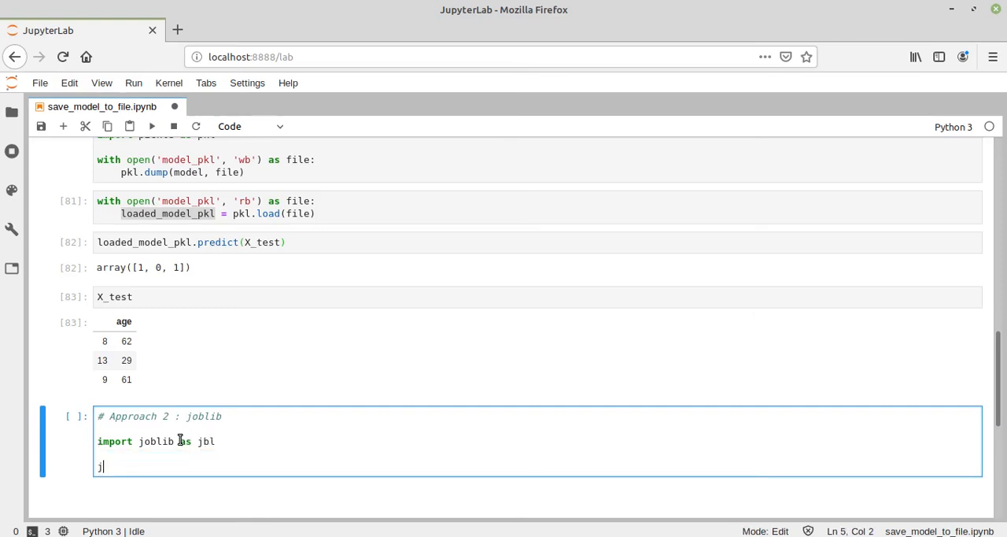
{"action": "key", "text": "backspace"}
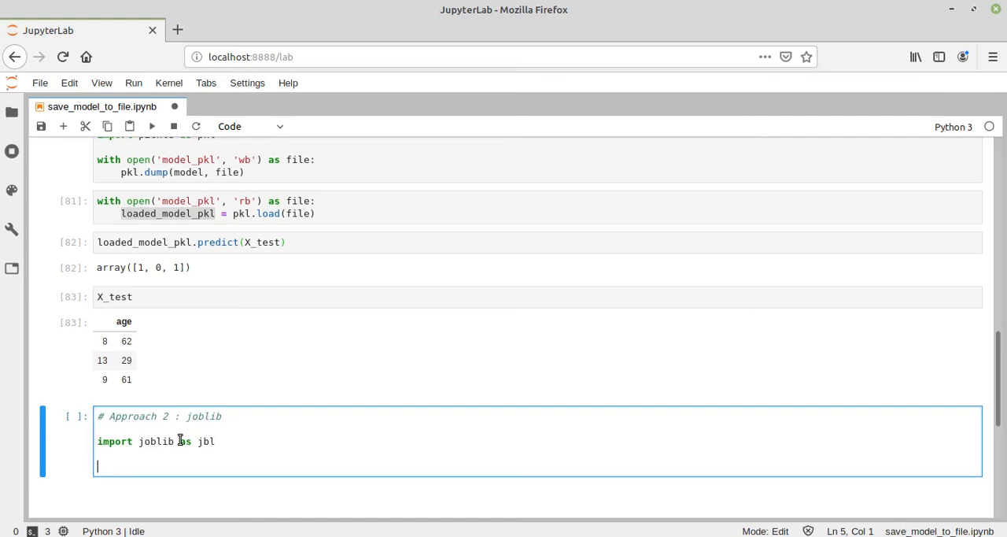
{"action": "type", "text": "j"}
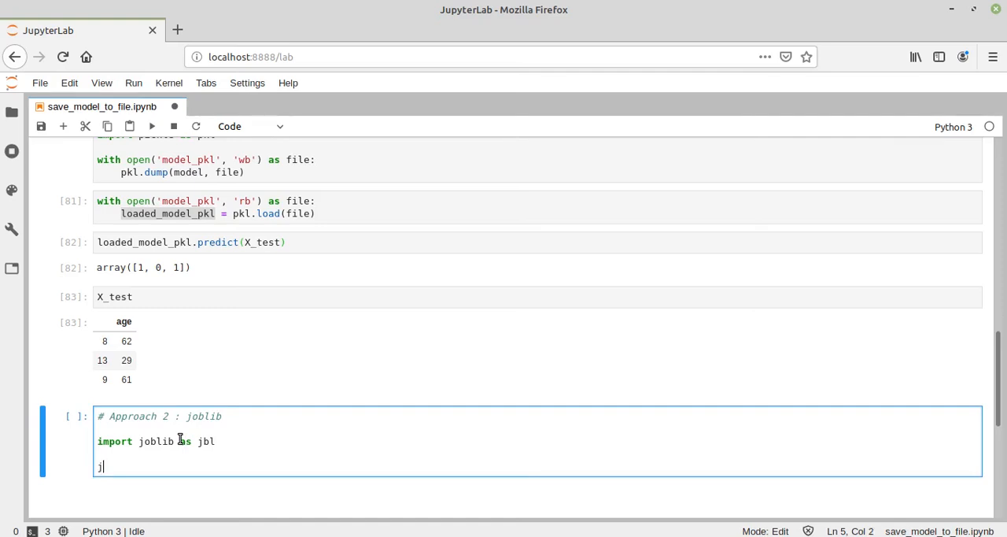
{"action": "type", "text": "jbl.du"}
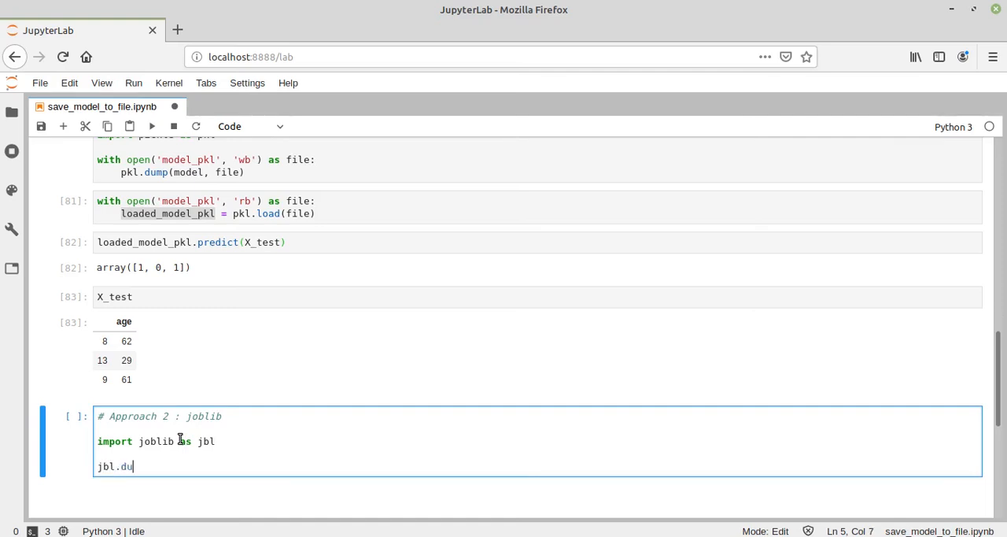
{"action": "type", "text": "mp('')"}
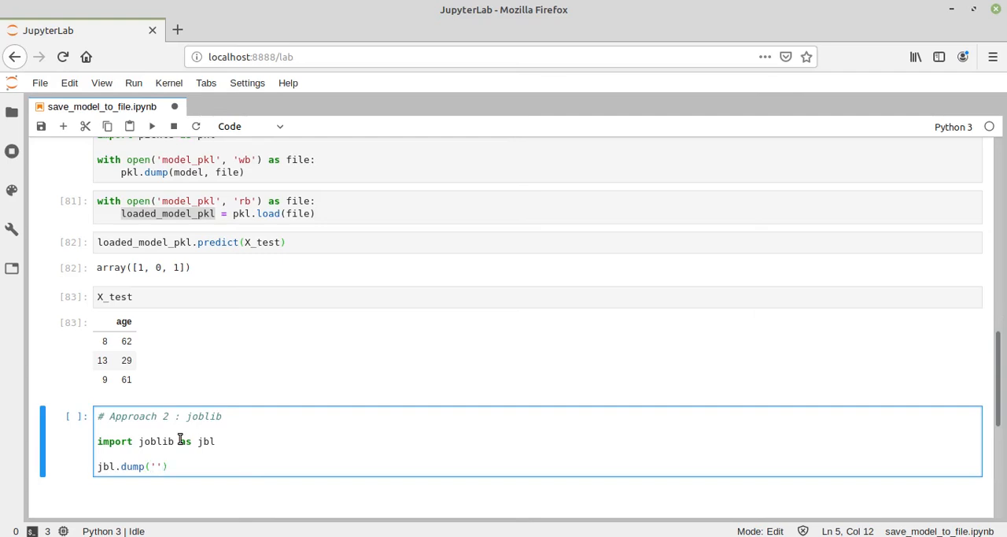
{"action": "type", "text": "mod"}
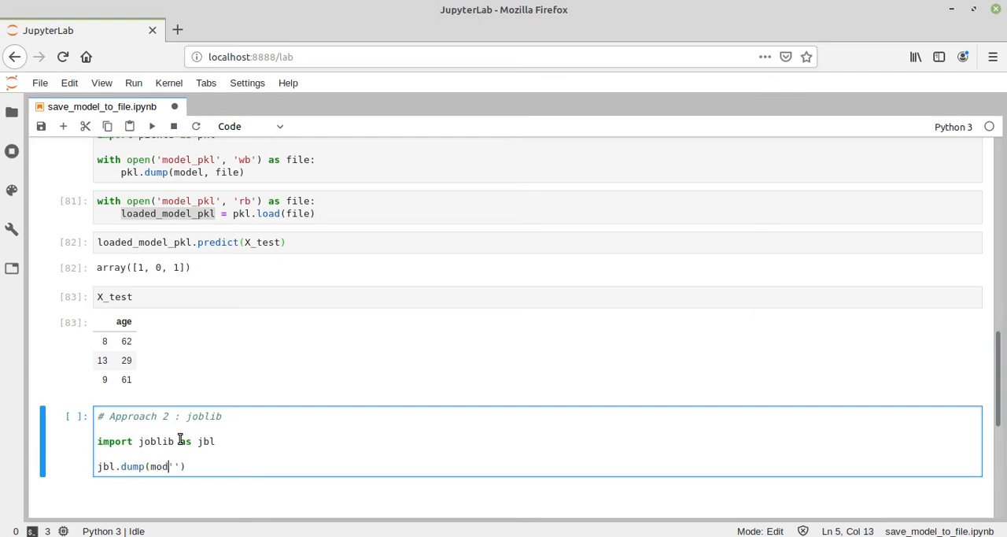
{"action": "type", "text": "el, '"}
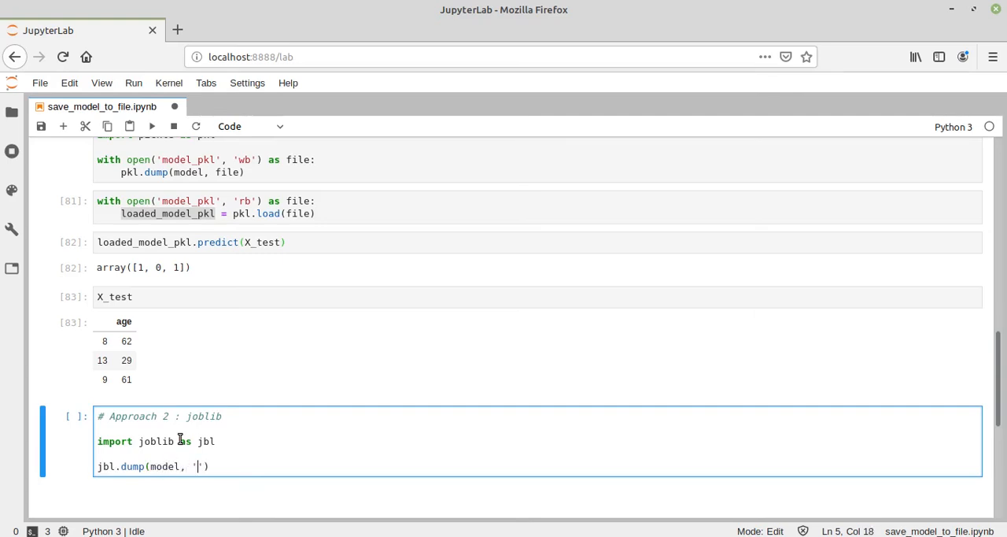
{"action": "type", "text": "model"}
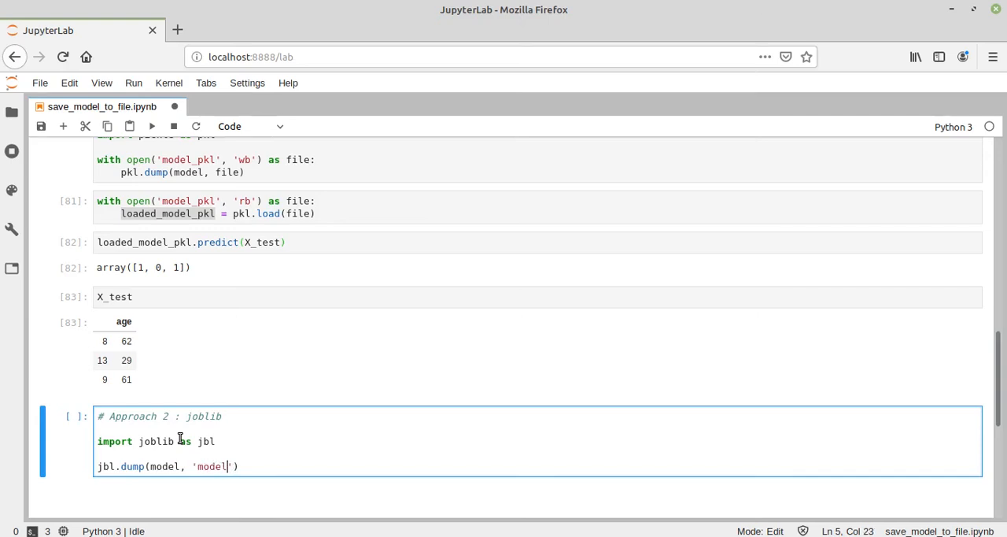
{"action": "type", "text": "_"}
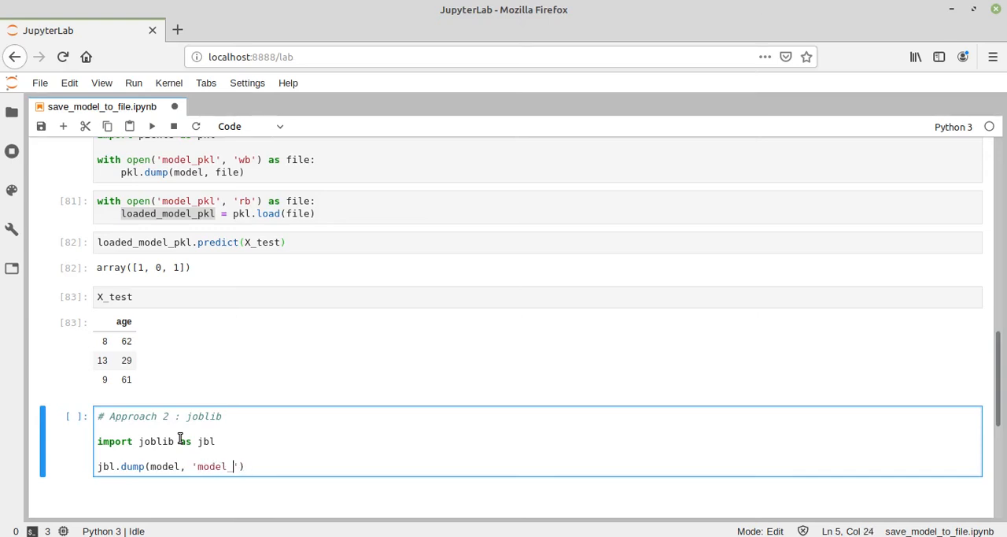
{"action": "type", "text": "joblib'"}
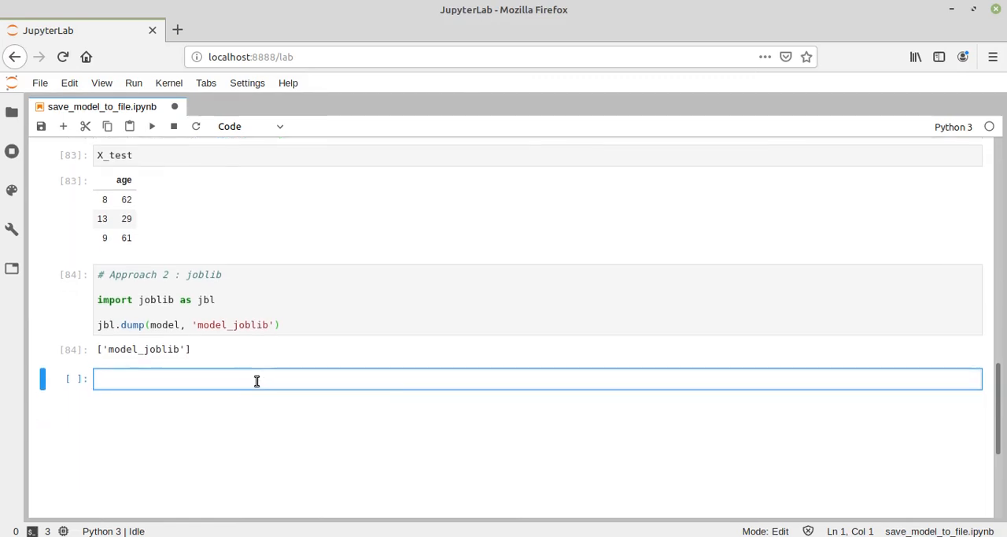
- Load 'model_joblib' into loaded_model_joblib with jbl.load, then begin loaded_model_joblib.predict(X
{"action": "type", "text": "jbl."}
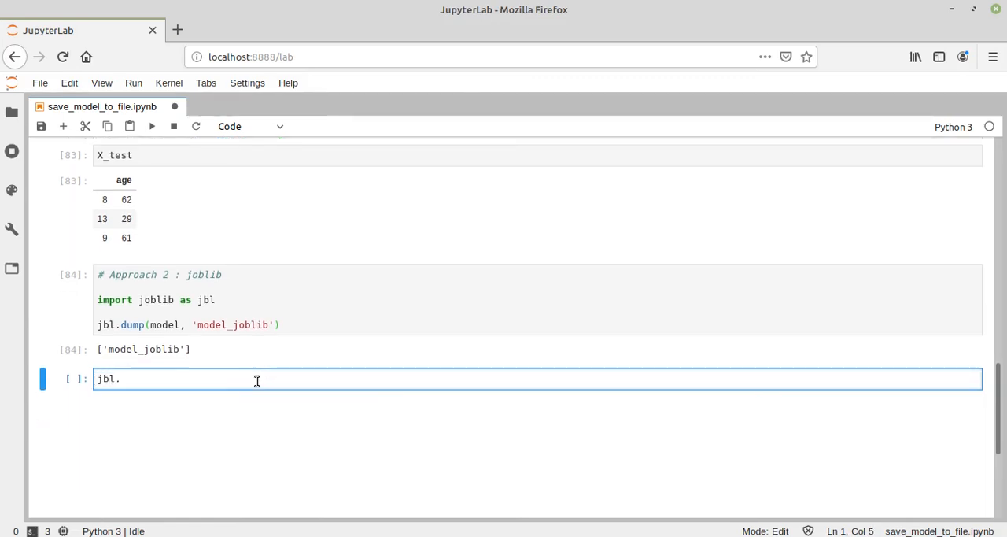
{"action": "type", "text": "load()"}
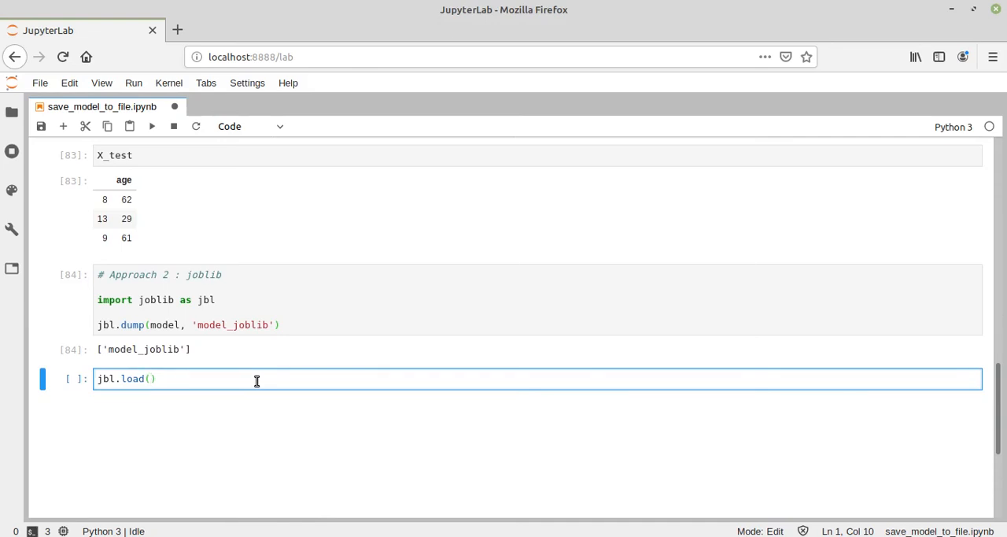
{"action": "type", "text": "'model'"}
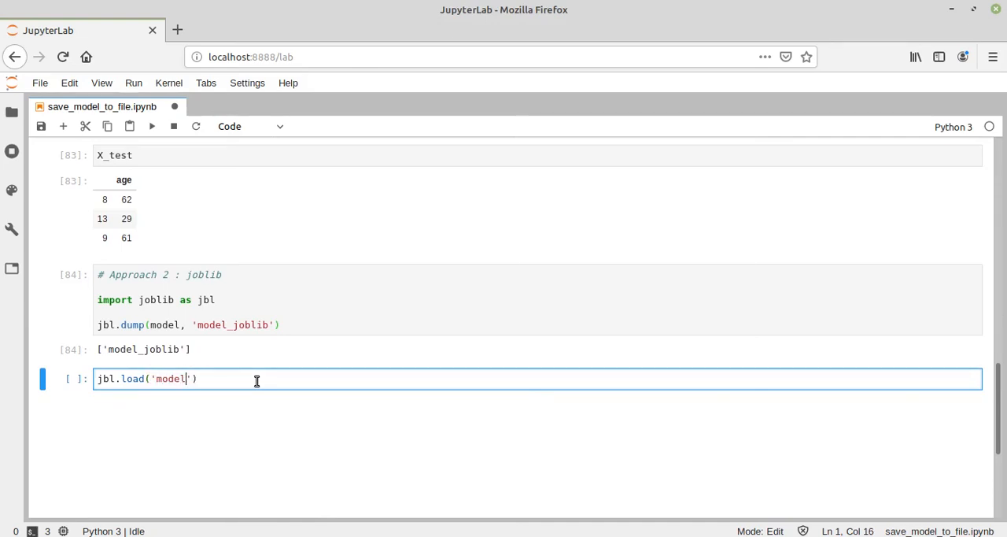
{"action": "type", "text": "_joblib"}
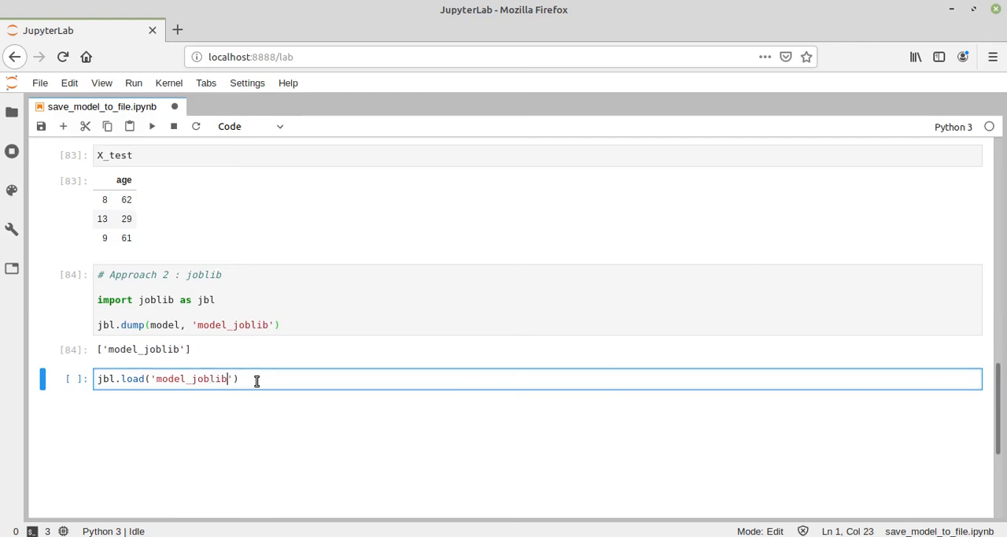
{"action": "type", "text": "loaded_model_joblib ="}
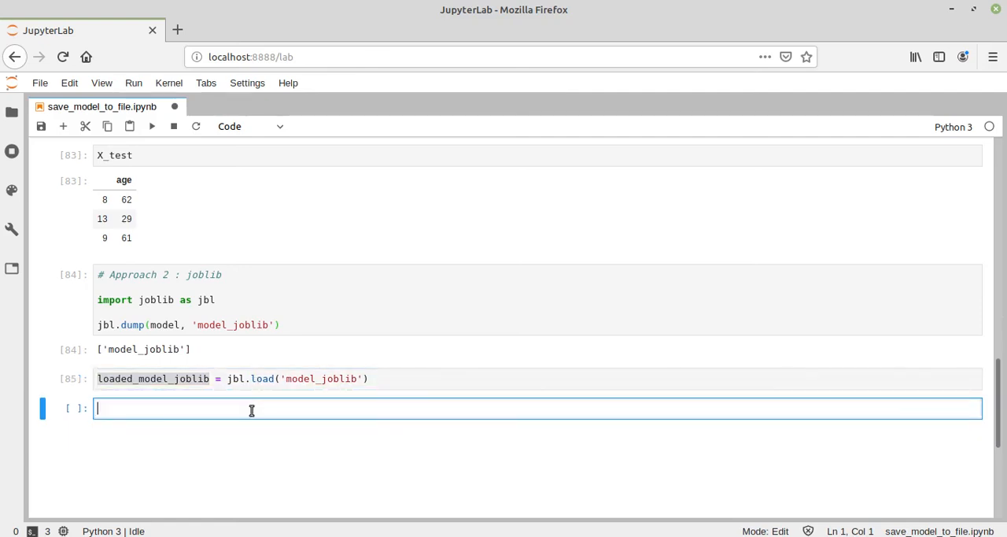
{"action": "type", "text": "loaded_model_joblib.pre"}
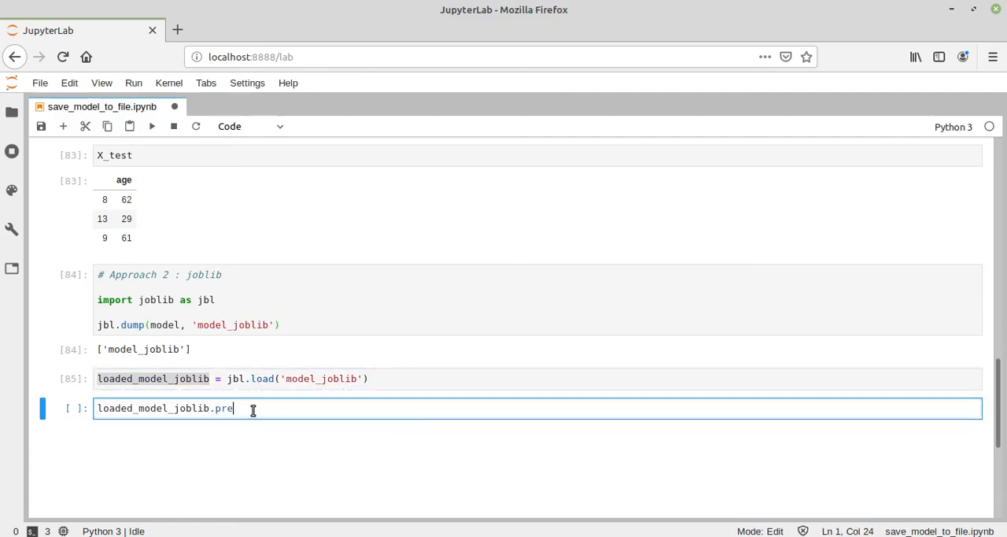
{"action": "type", "text": "dict(X"}
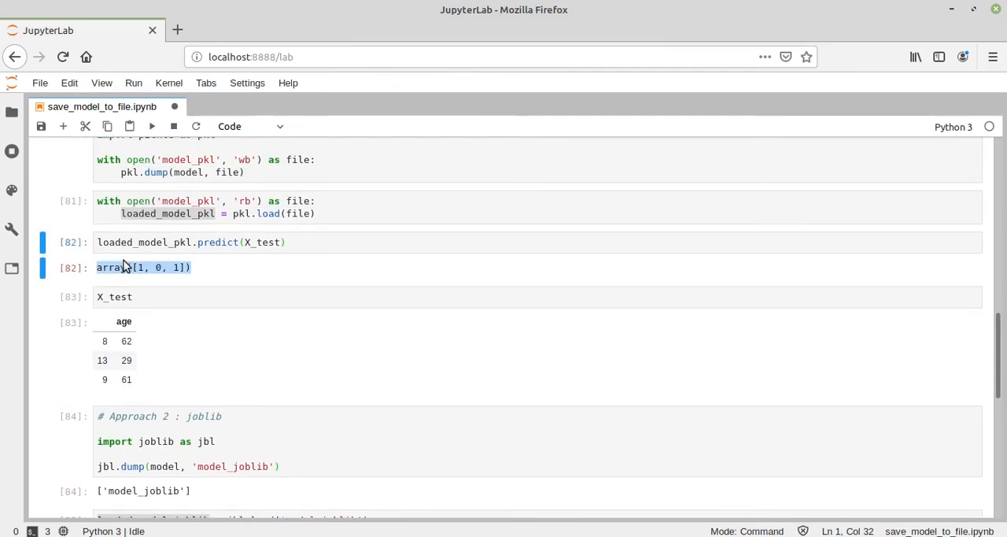
{"action": "mouse_move", "coordinate": [101, 271]}
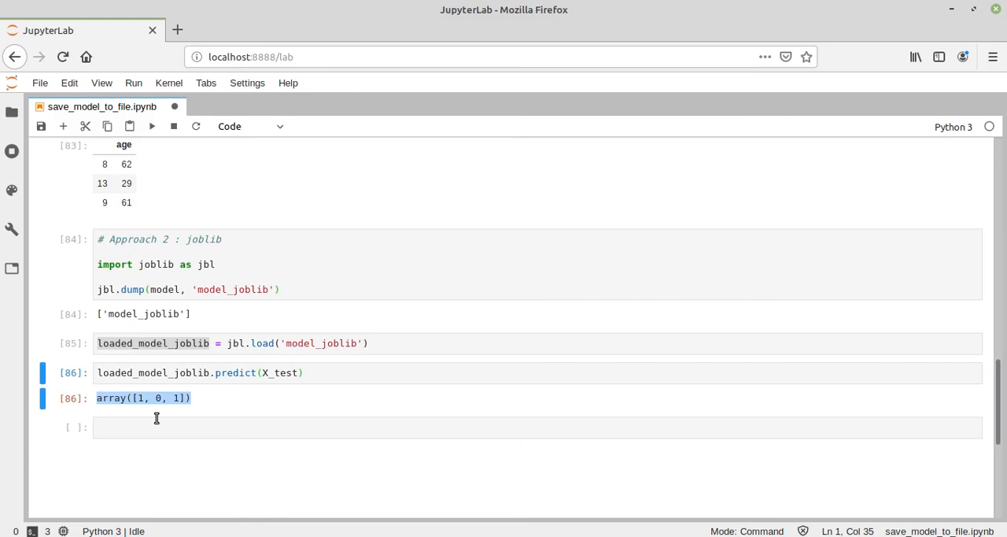
- Run loaded_model_joblib.predict(X_test), getting array([1, 0, 1]) like the pickle model
{"action": "left_click", "coordinate": [217, 426]}
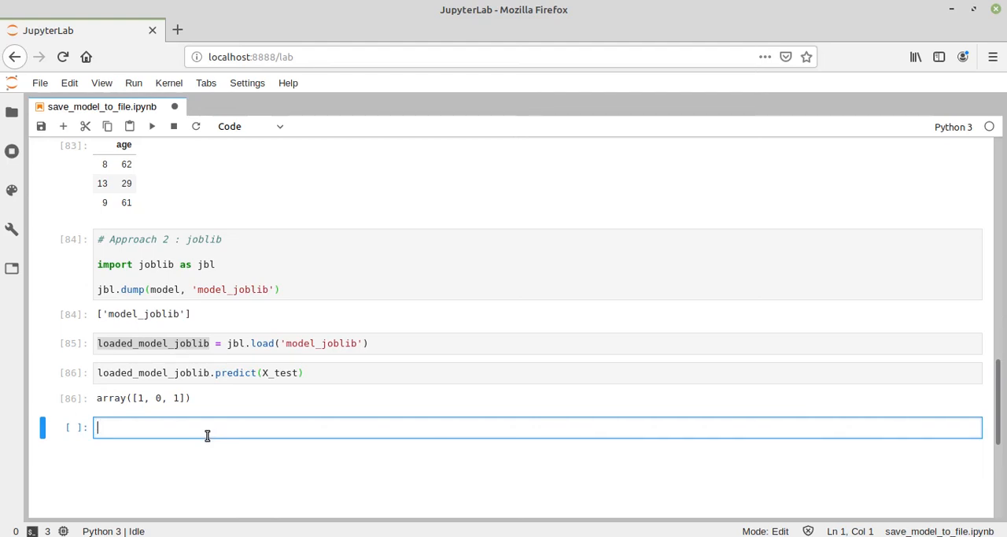
{"action": "mouse_move", "coordinate": [202, 437]}
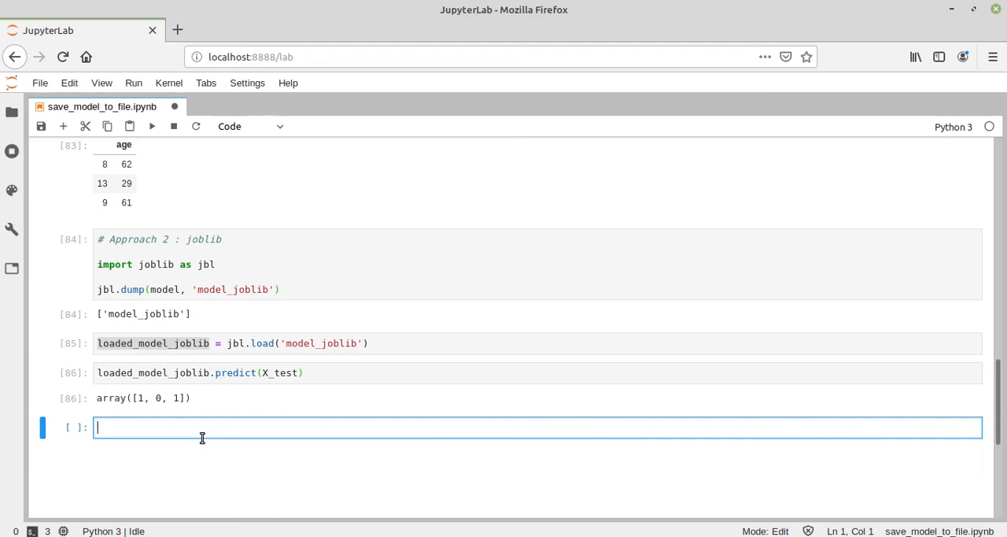
{"action": "mouse_move", "coordinate": [200, 445]}
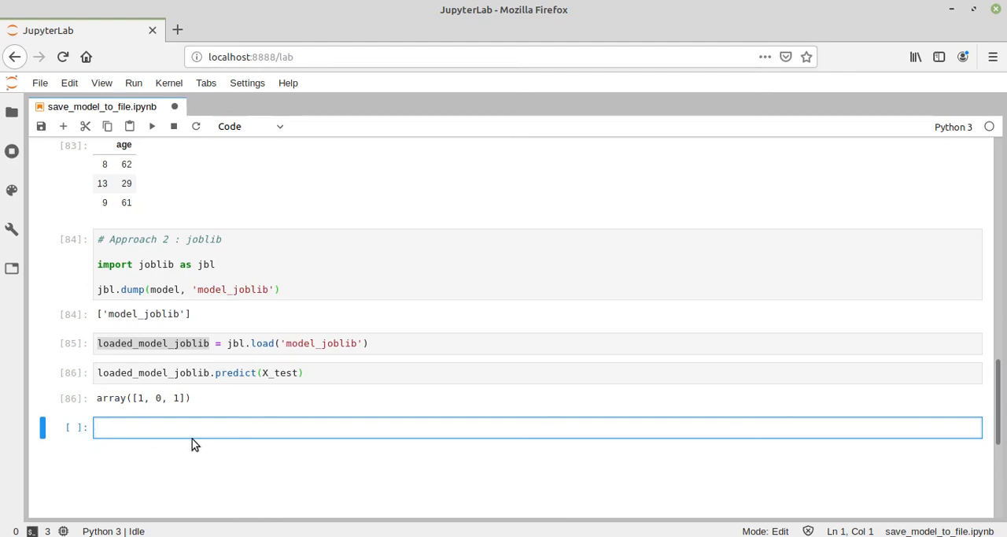
{"action": "mouse_move", "coordinate": [188, 454]}
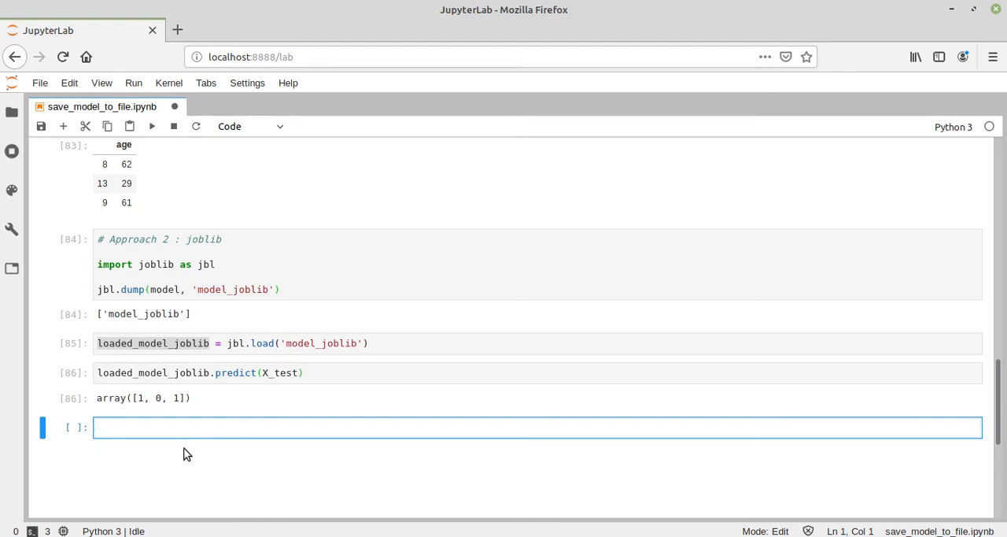
{"action": "mouse_move", "coordinate": [183, 455]}
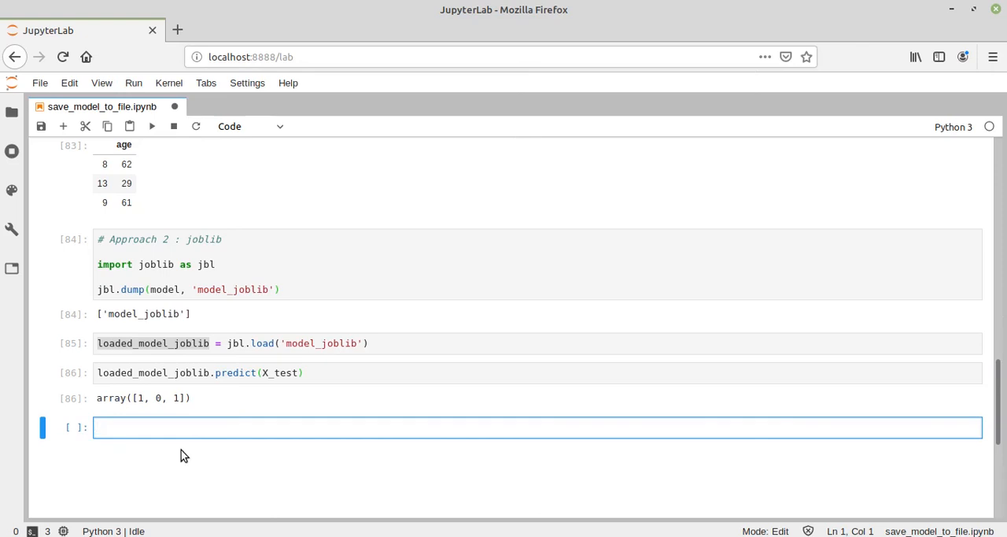
{"action": "mouse_move", "coordinate": [179, 458]}
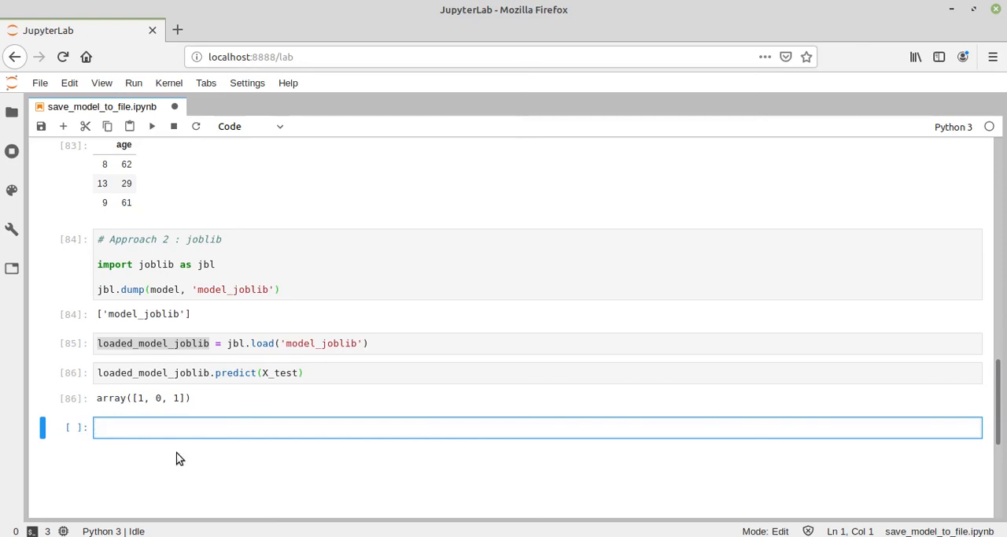
{"action": "key", "text": "ctrl+s"}
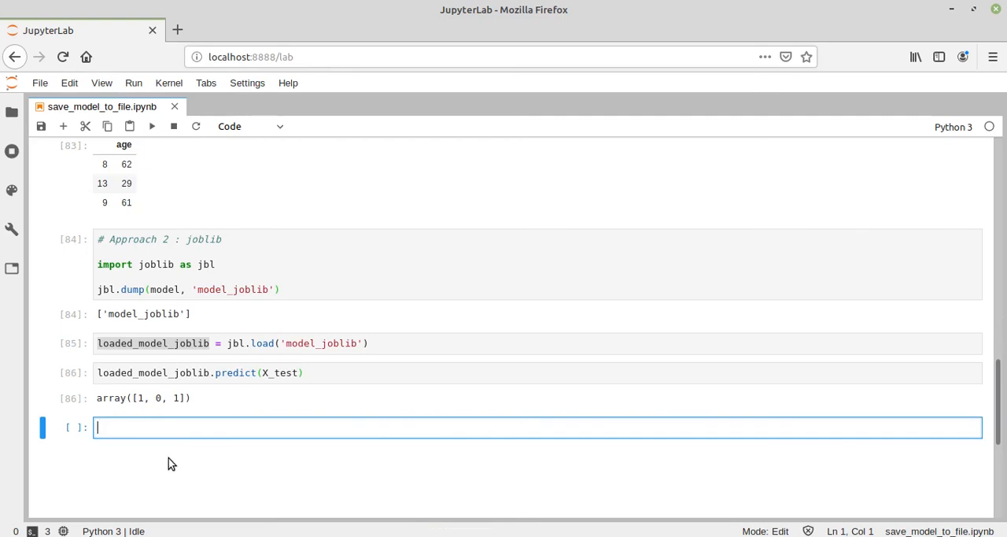
{"action": "mouse_move", "coordinate": [167, 468]}
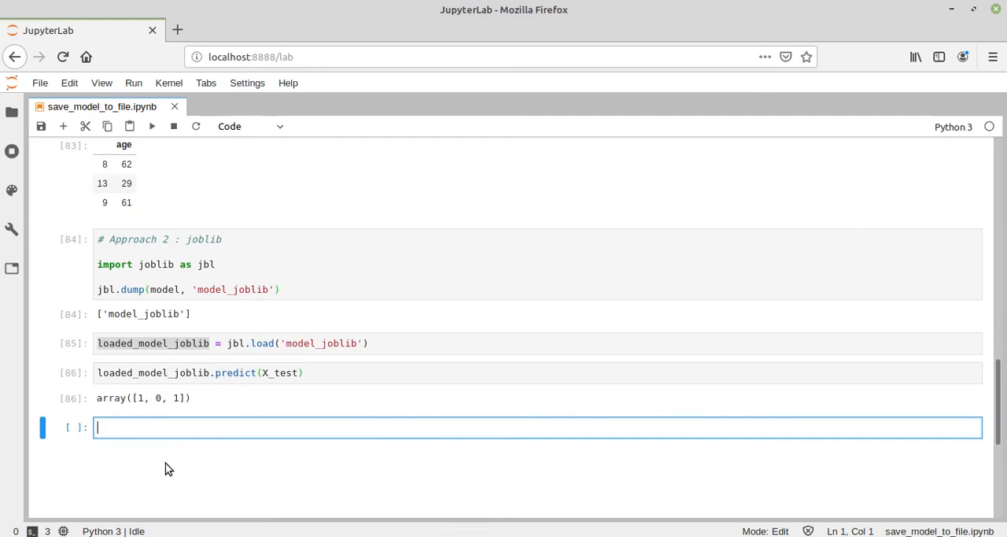
{"action": "mouse_move", "coordinate": [160, 460]}
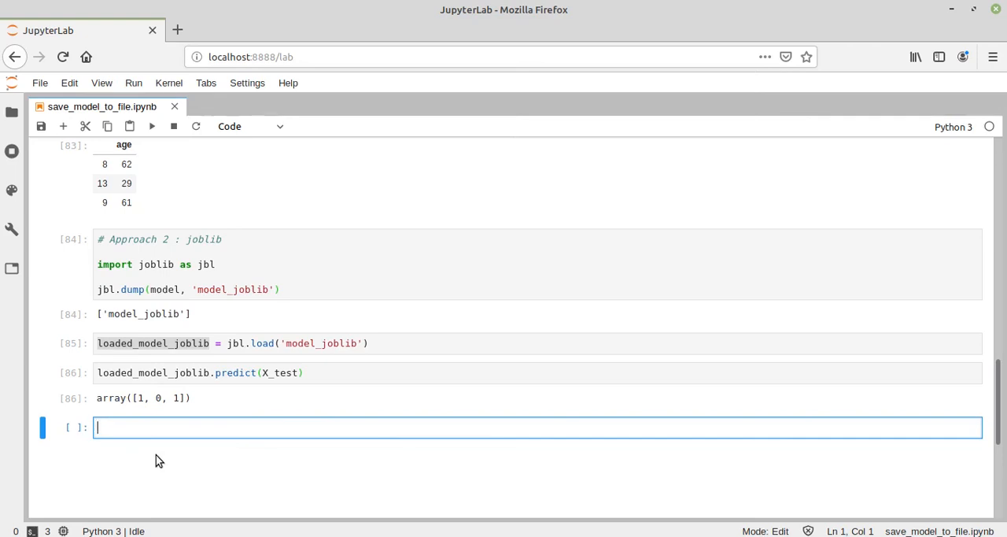
{"action": "mouse_move", "coordinate": [154, 467]}
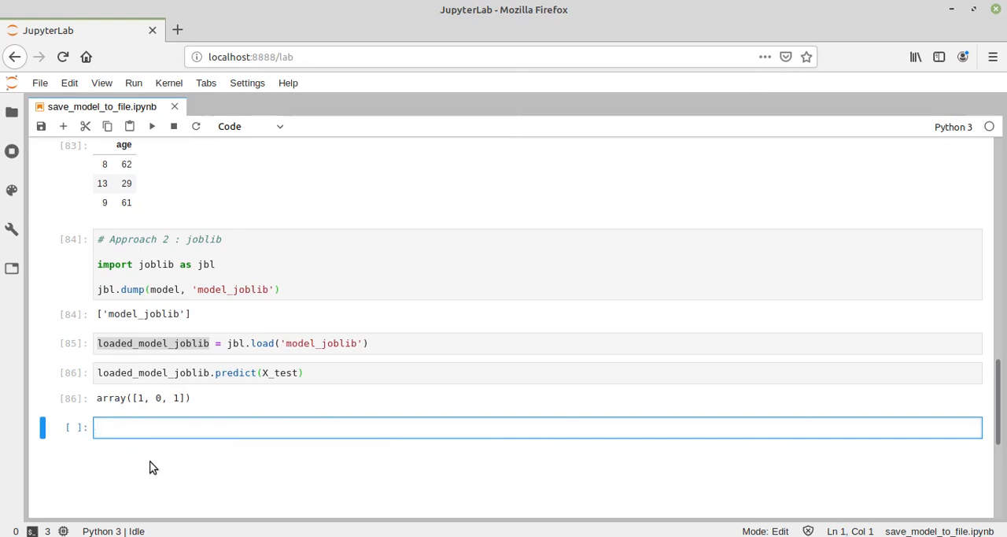
{"action": "mouse_move", "coordinate": [146, 473]}
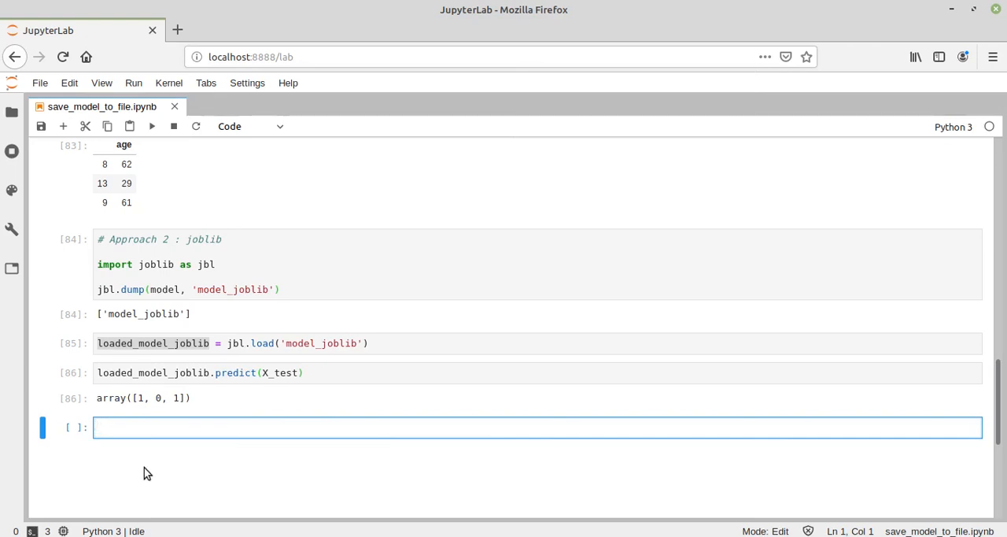